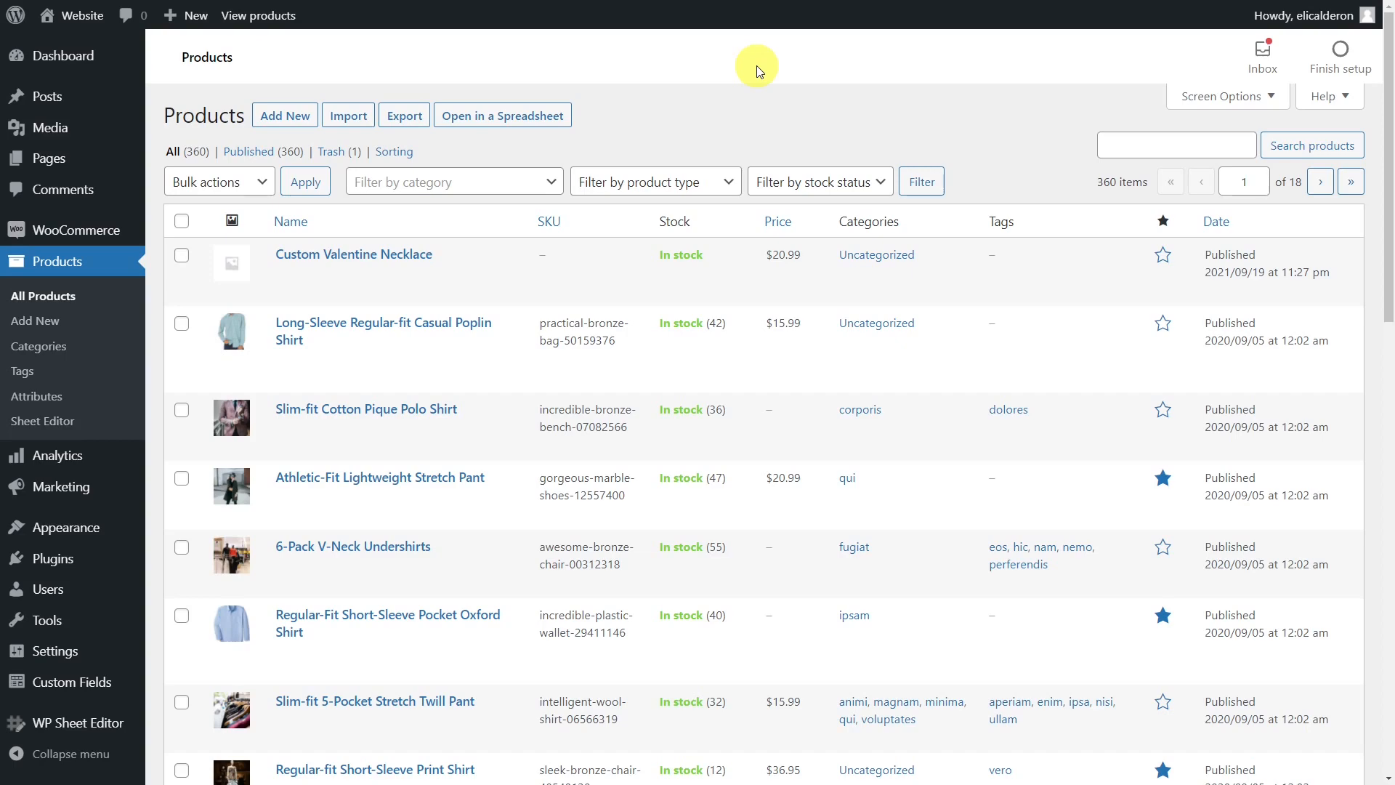
# - Launch the product catalogue in the spreadsheet view from the Products page
pyautogui.click(503, 116)
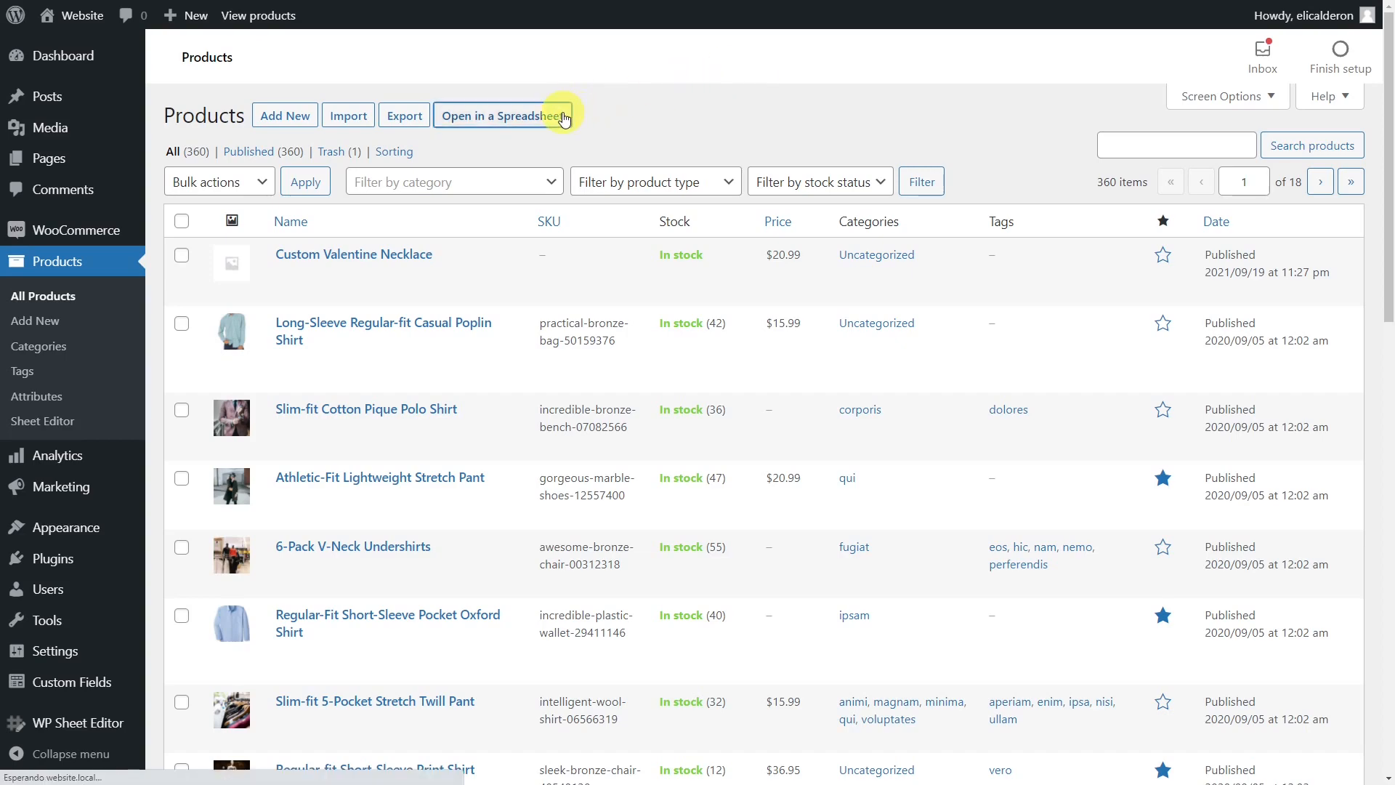
pyautogui.click(501, 116)
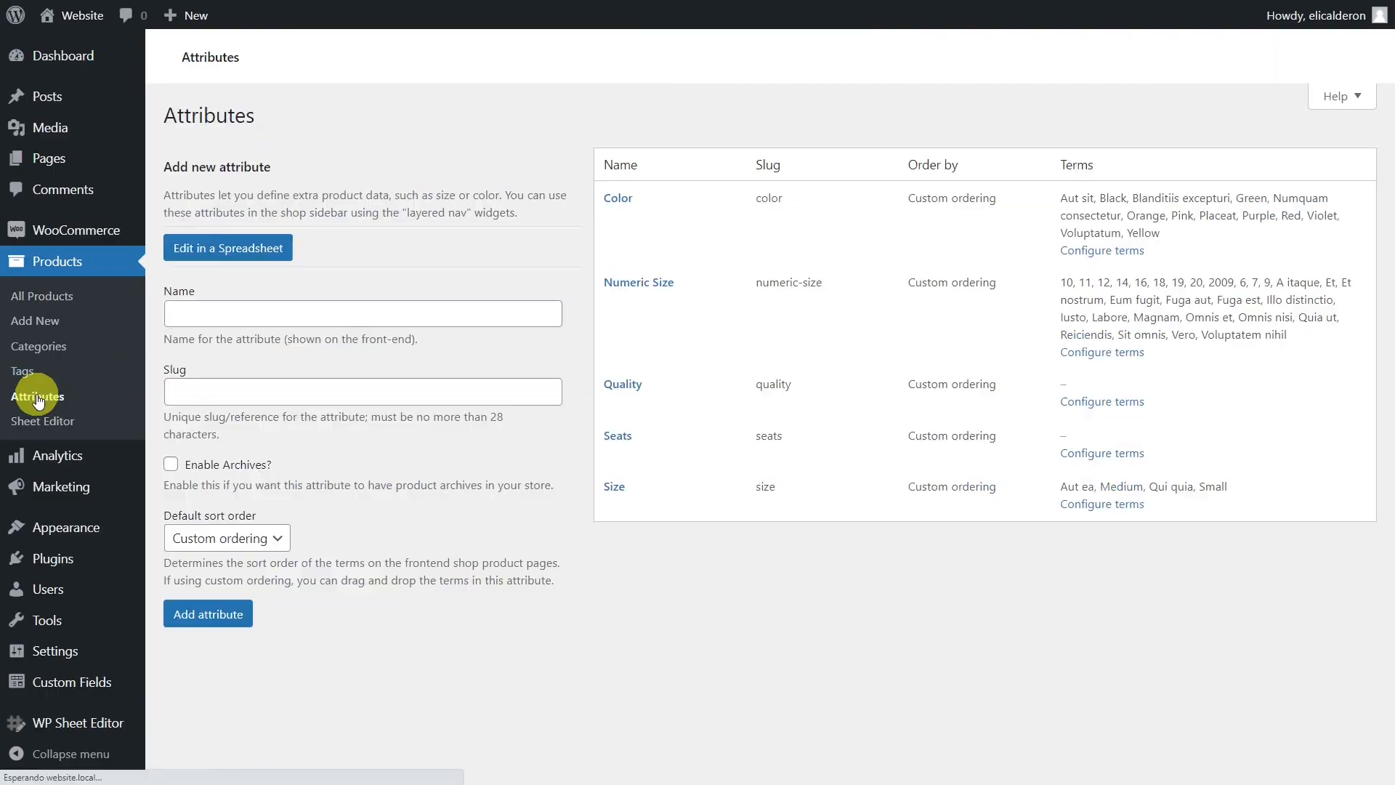
# - Add a global product attribute named 'Symbol' (slug symbol, no terms yet)
pyautogui.write('Symbol')
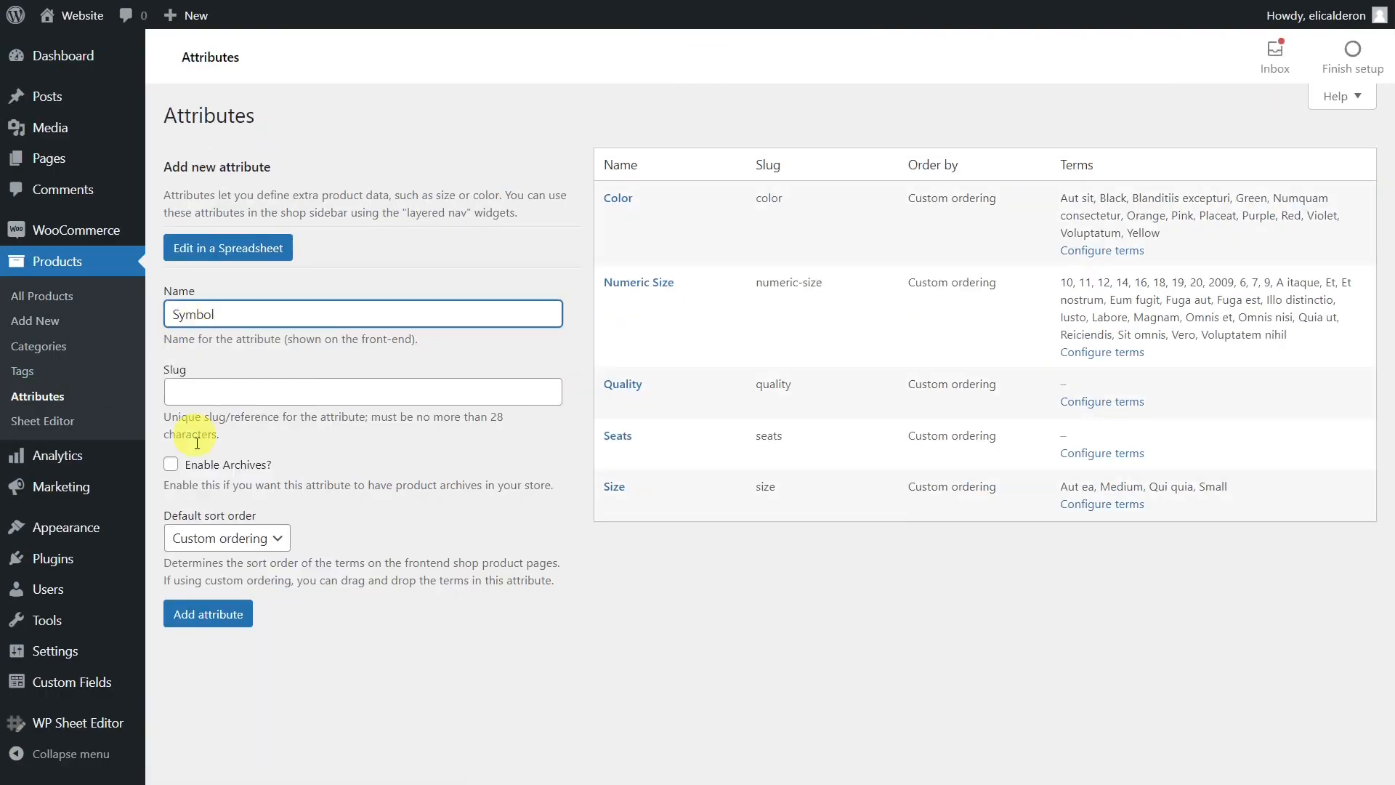
pyautogui.click(208, 613)
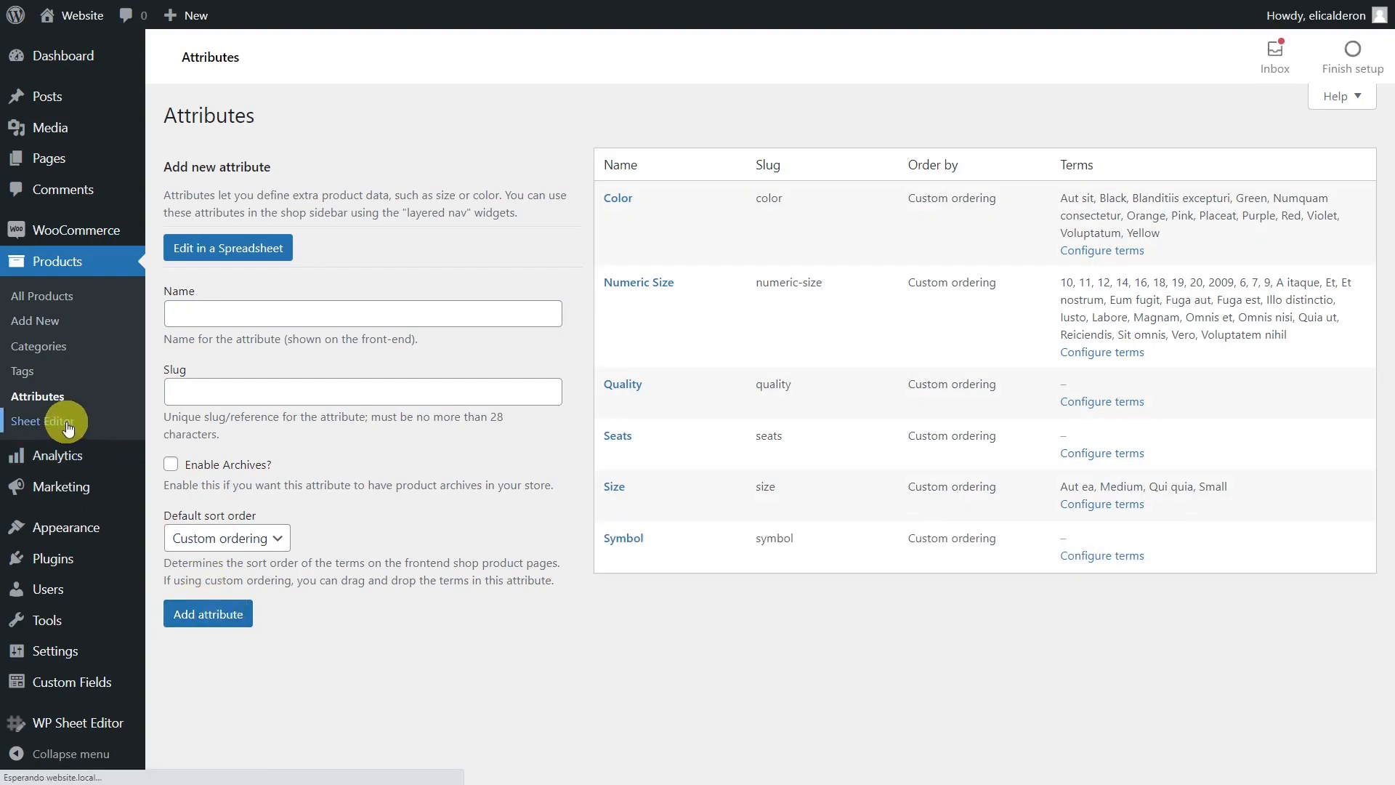
# - Start a bulk edit over all rows with Product Symbol as the field to change
pyautogui.click(42, 421)
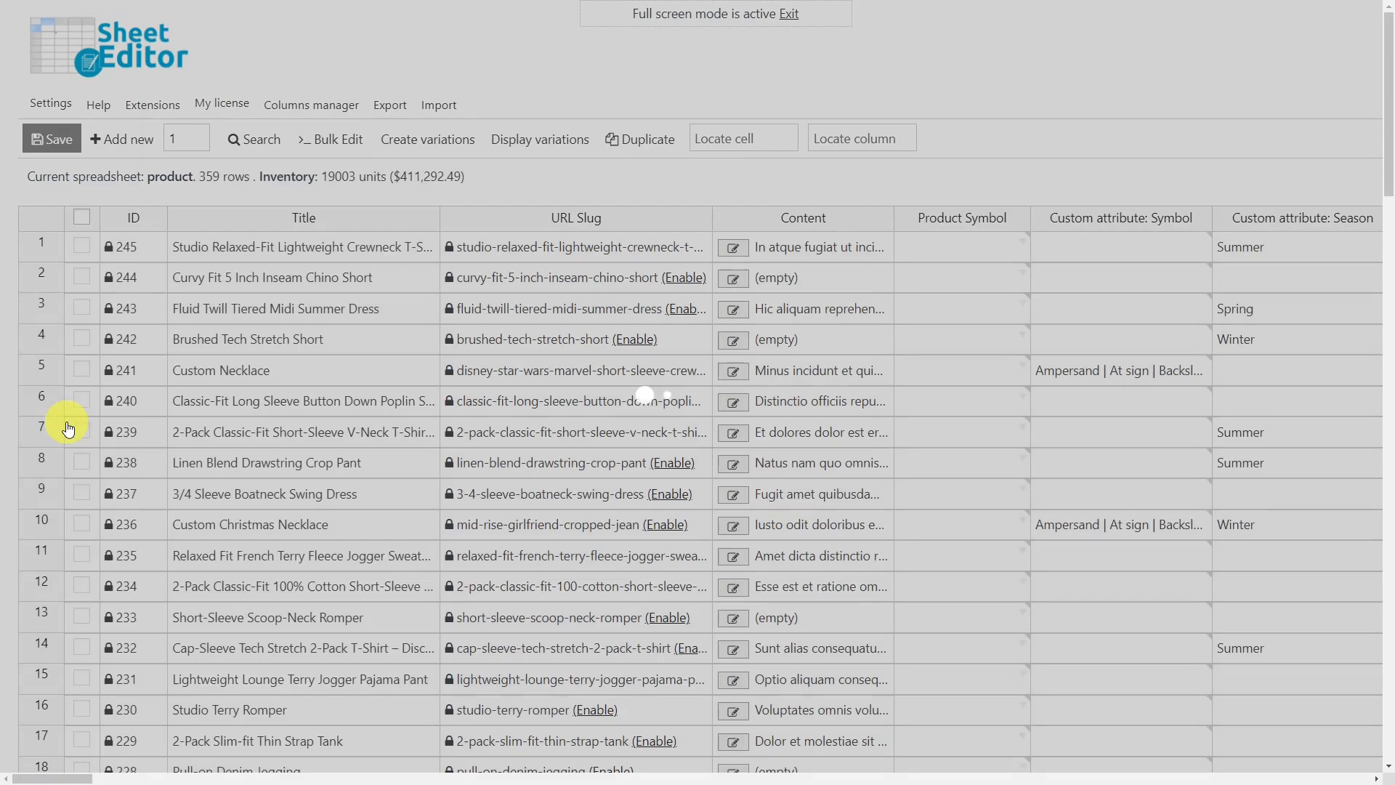
pyautogui.click(337, 140)
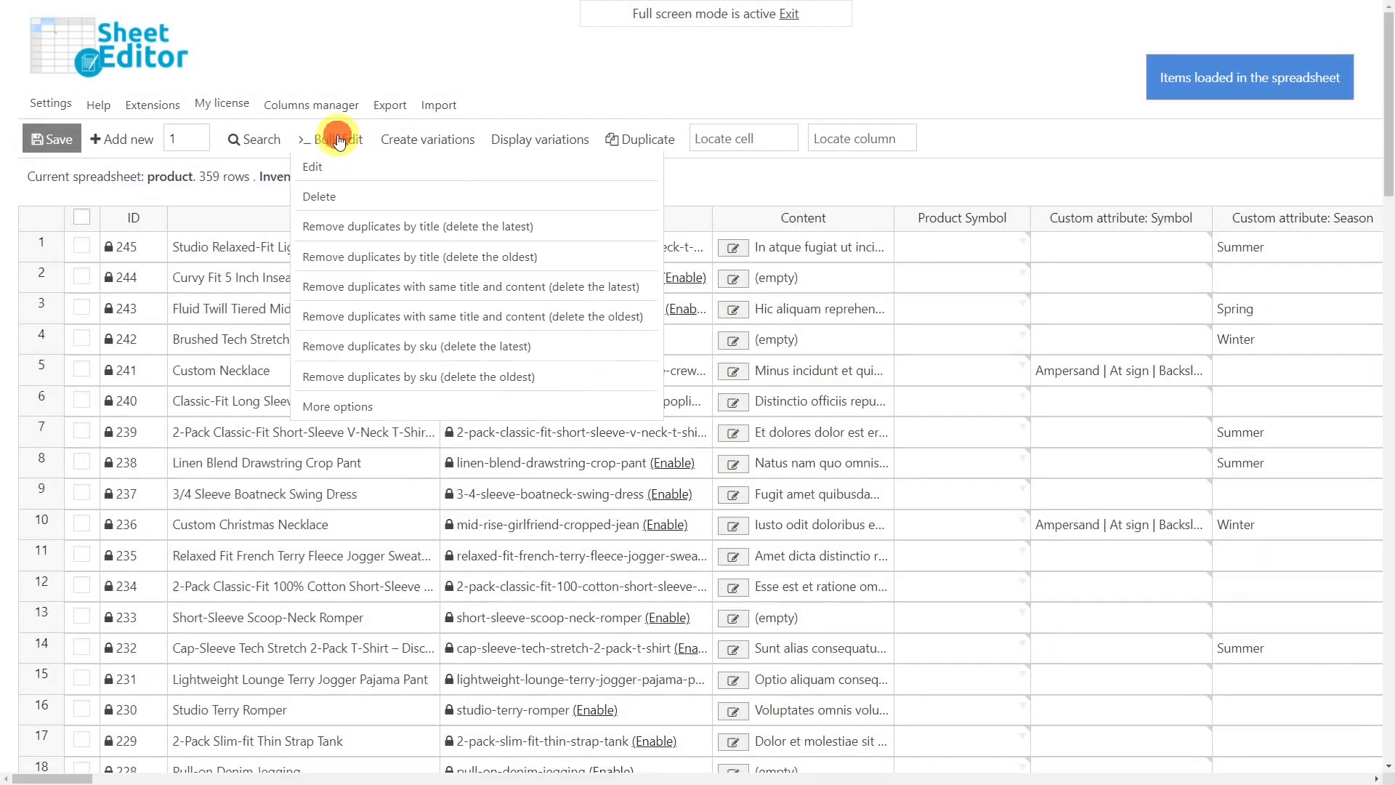
pyautogui.click(339, 140)
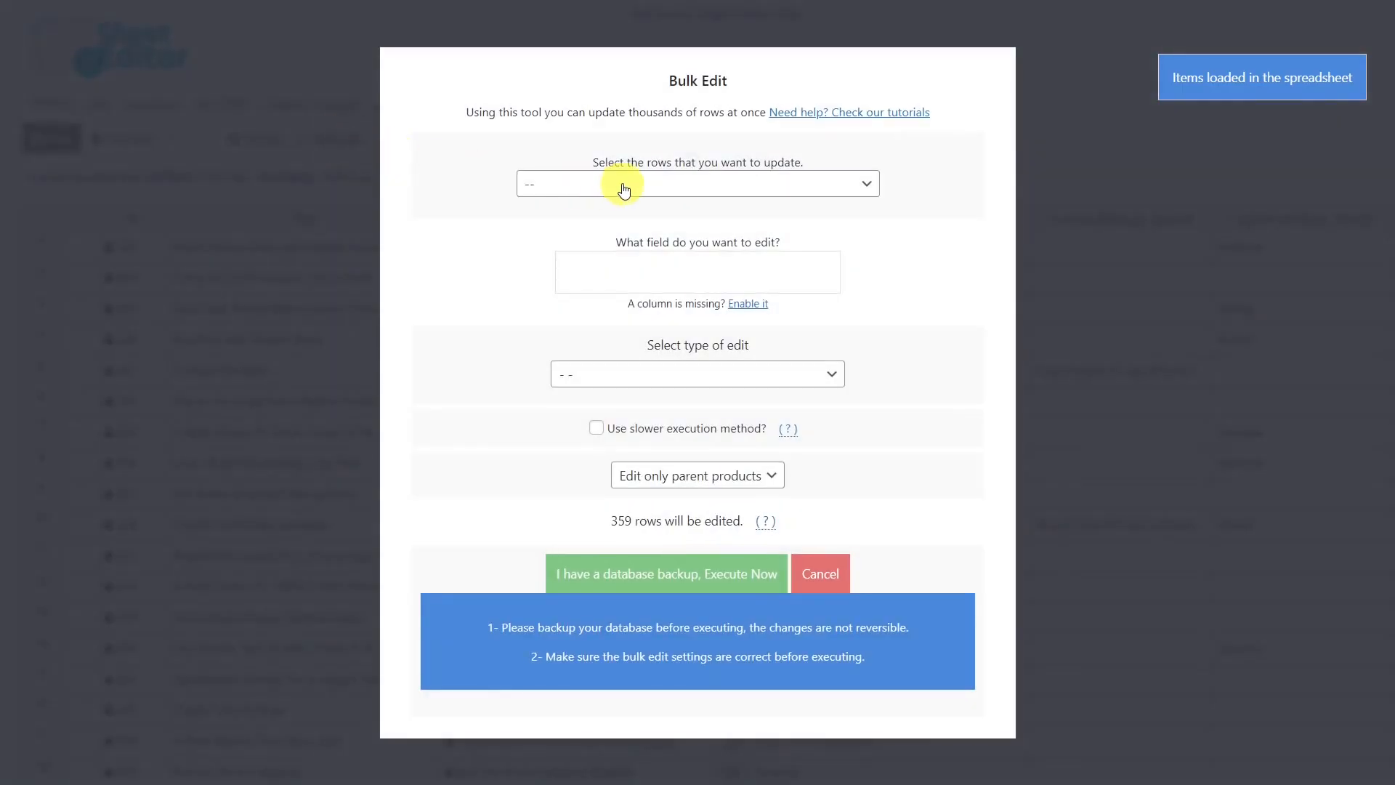
pyautogui.click(697, 183)
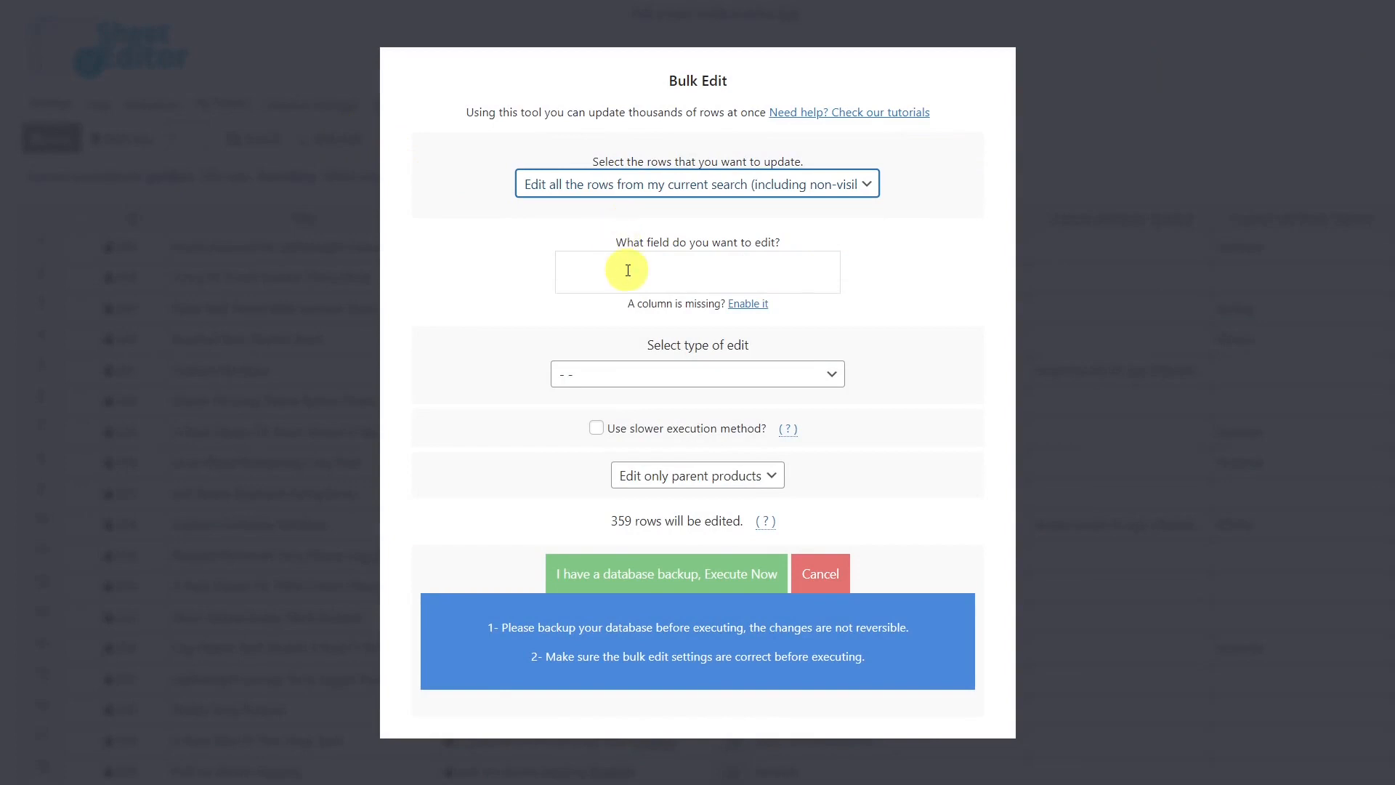
pyautogui.write('sy')
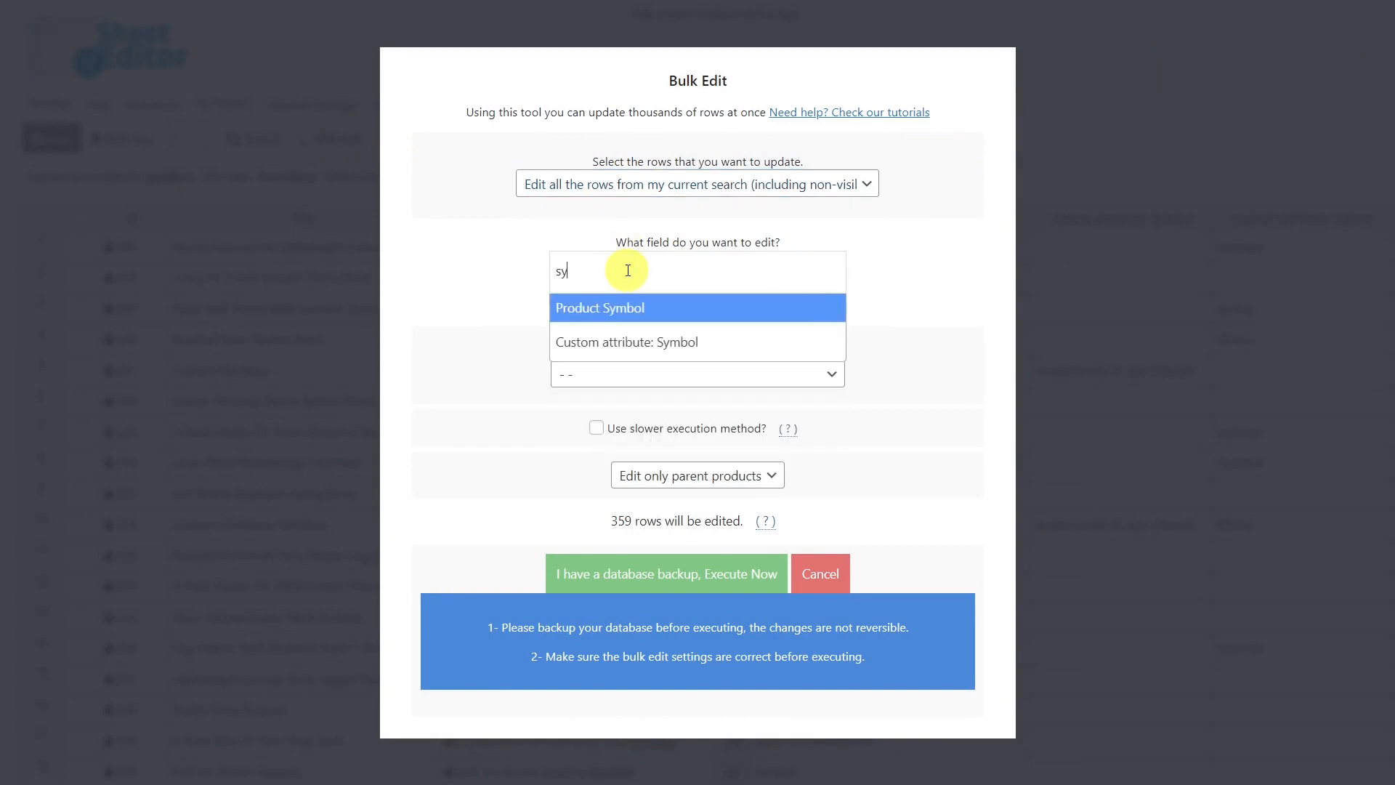
pyautogui.click(599, 308)
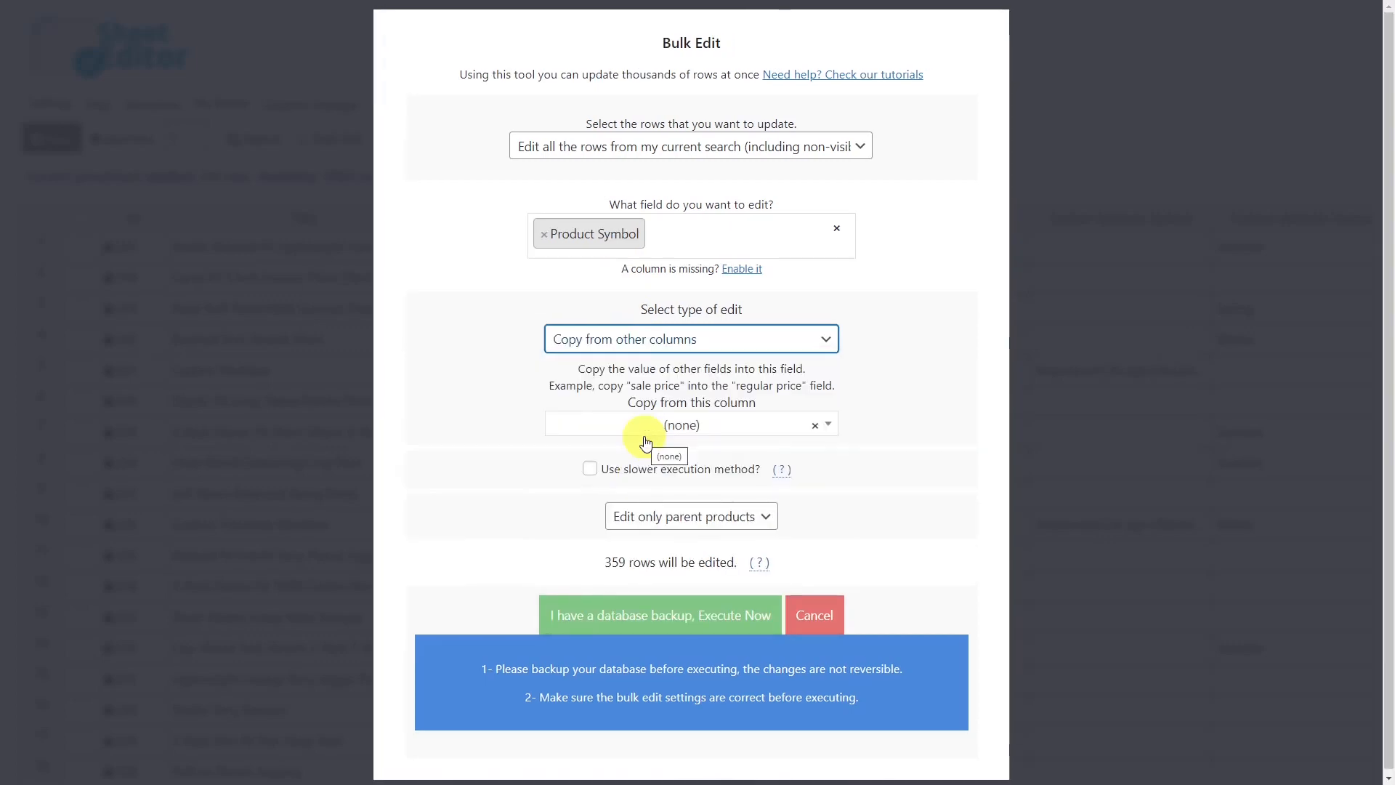
# - Copy values from 'Custom attribute: Symbol' and run it, updating 3 products
pyautogui.write('sy')
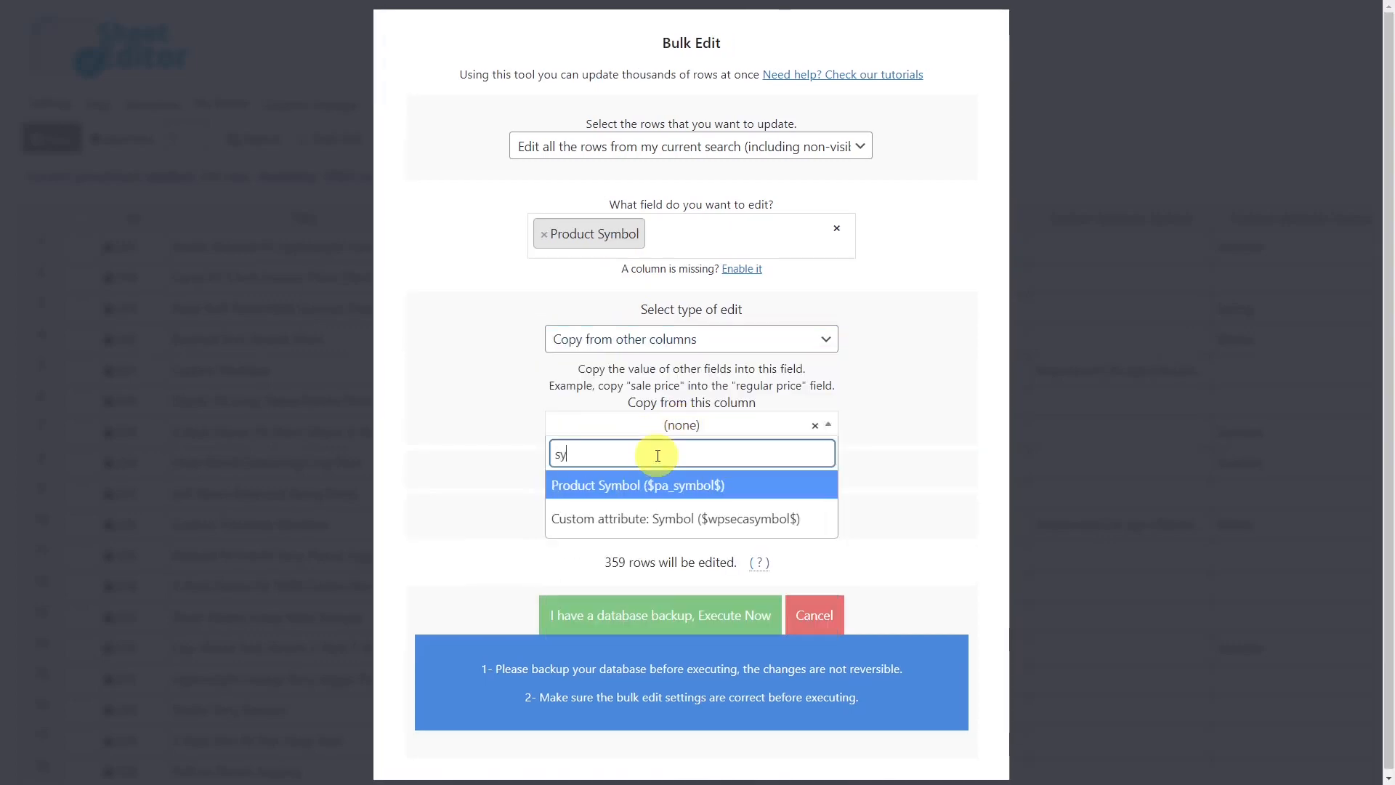
pyautogui.click(686, 518)
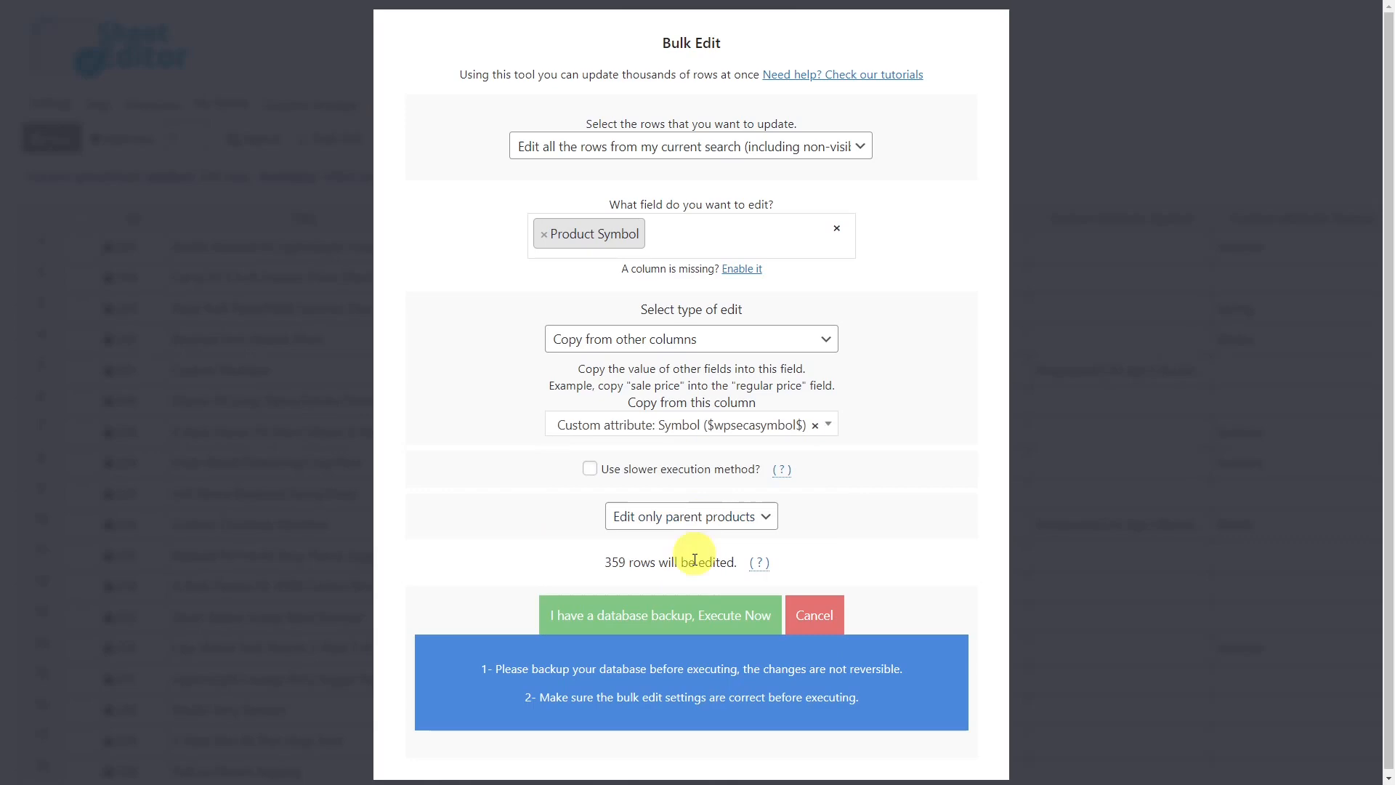
pyautogui.click(660, 615)
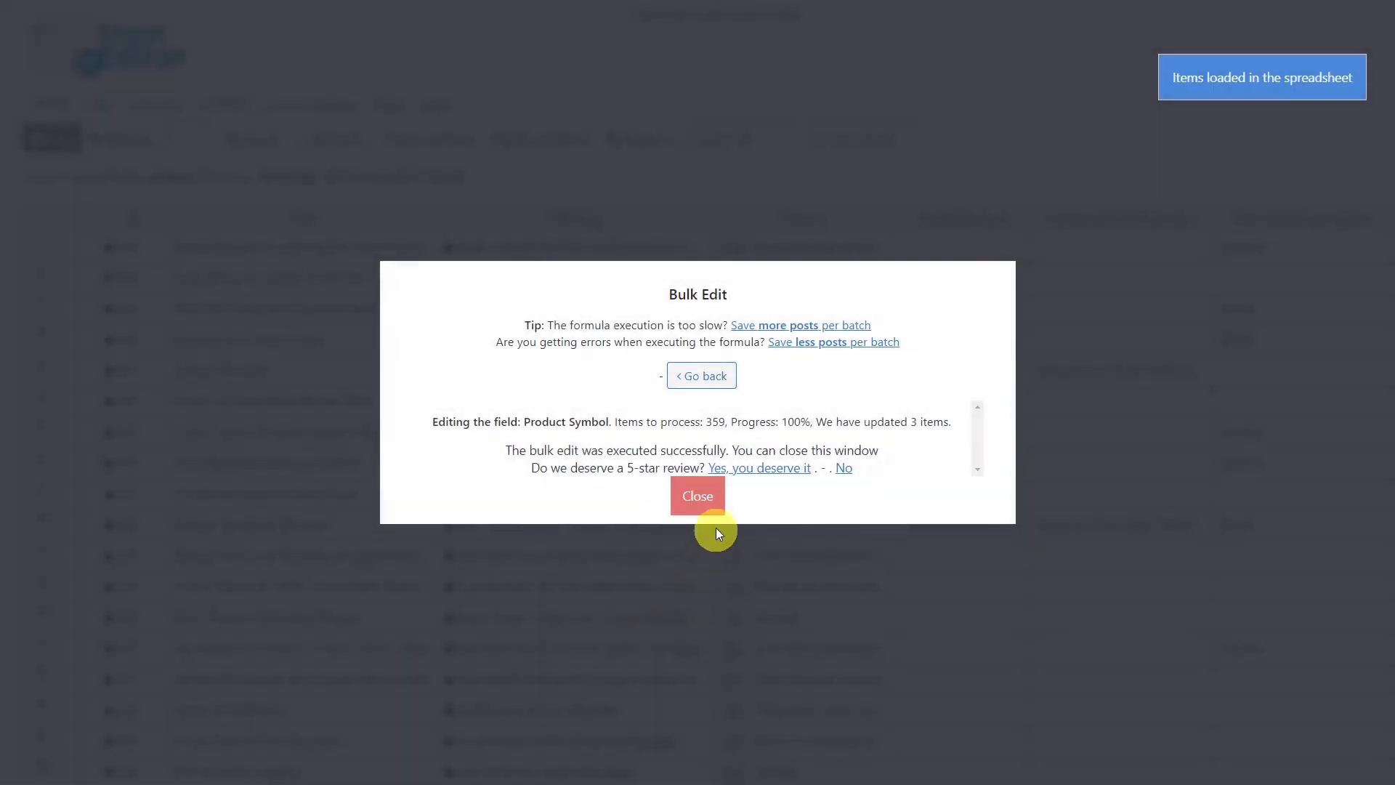
pyautogui.click(697, 495)
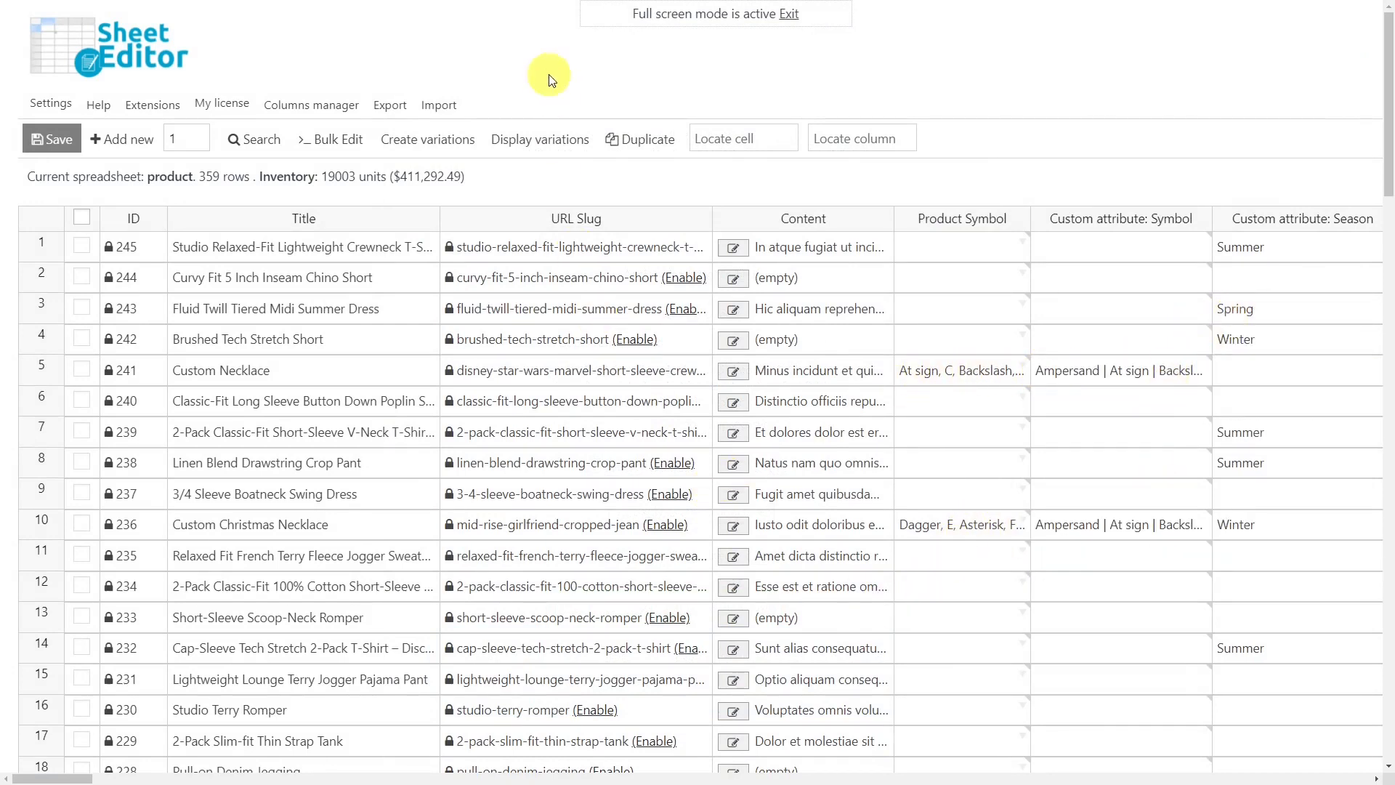
pyautogui.moveTo(553, 75)
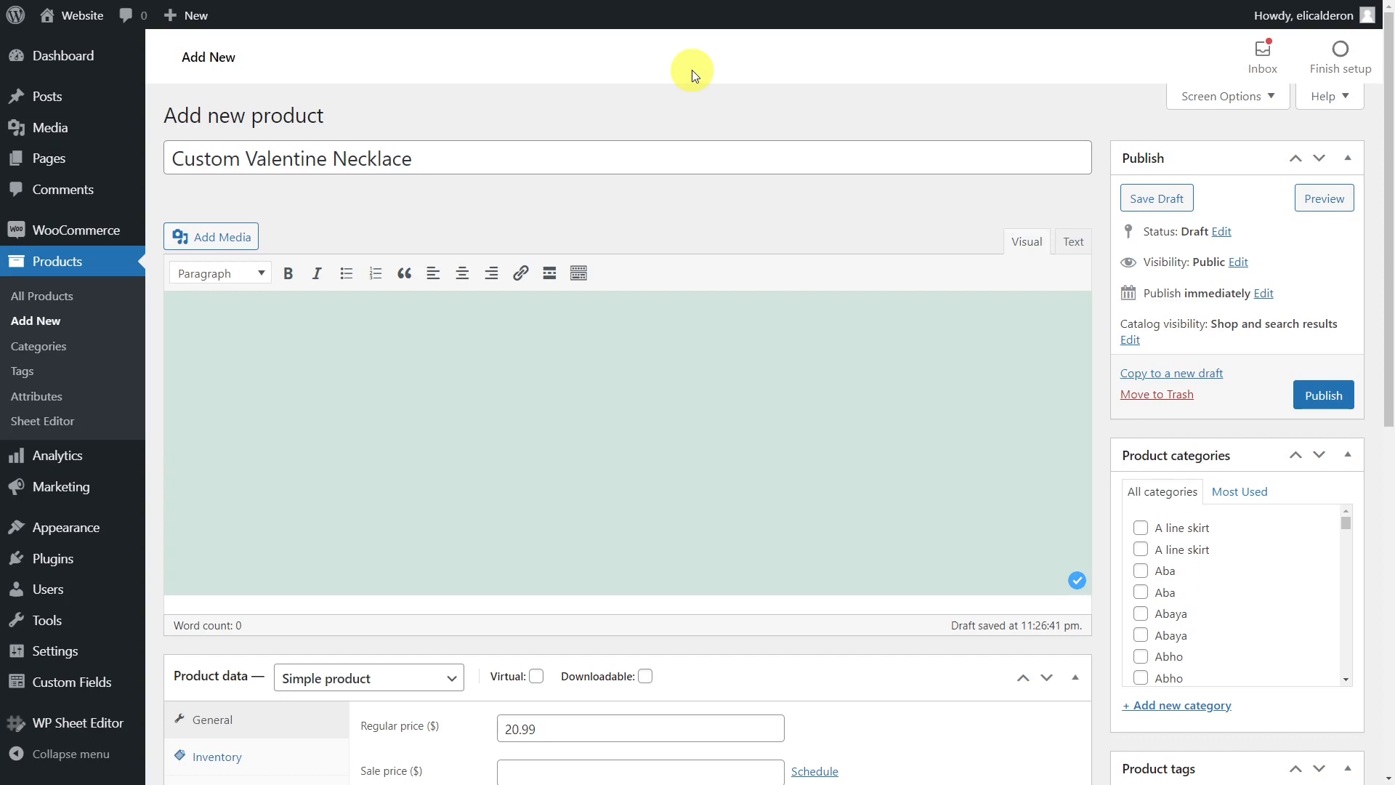
# - Publish Custom Valentine Necklace with a custom attribute named 'Symbol'
pyautogui.scroll(-3)
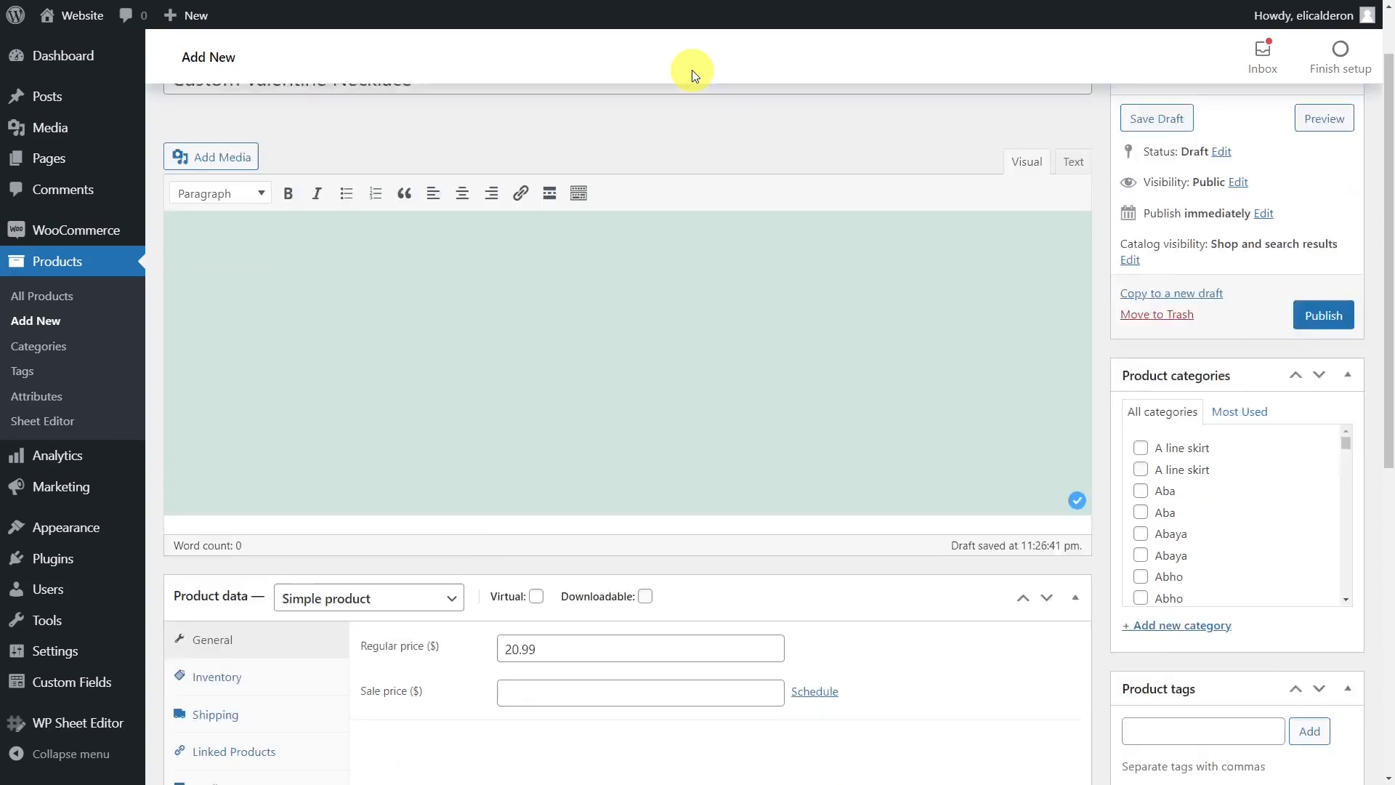
pyautogui.click(218, 578)
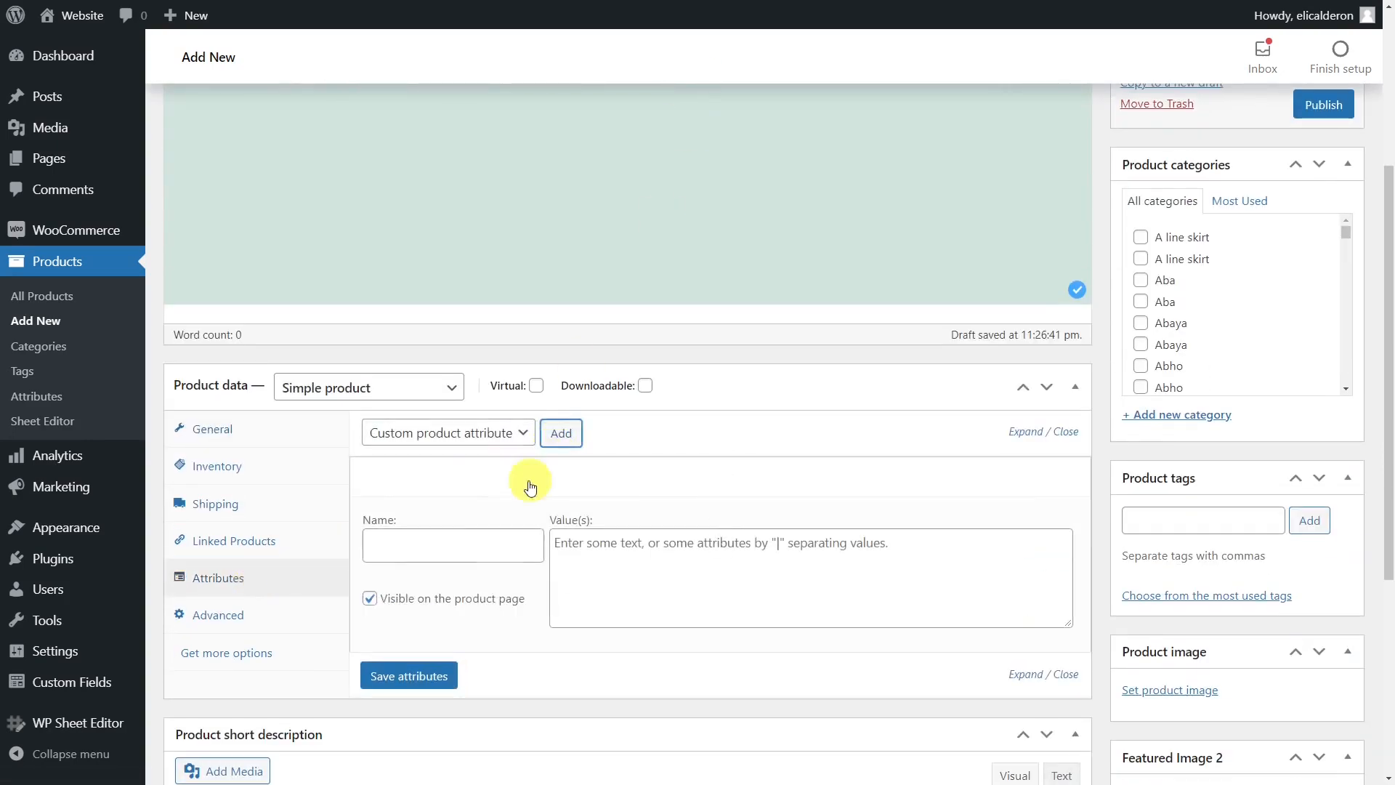
pyautogui.write('Symbol')
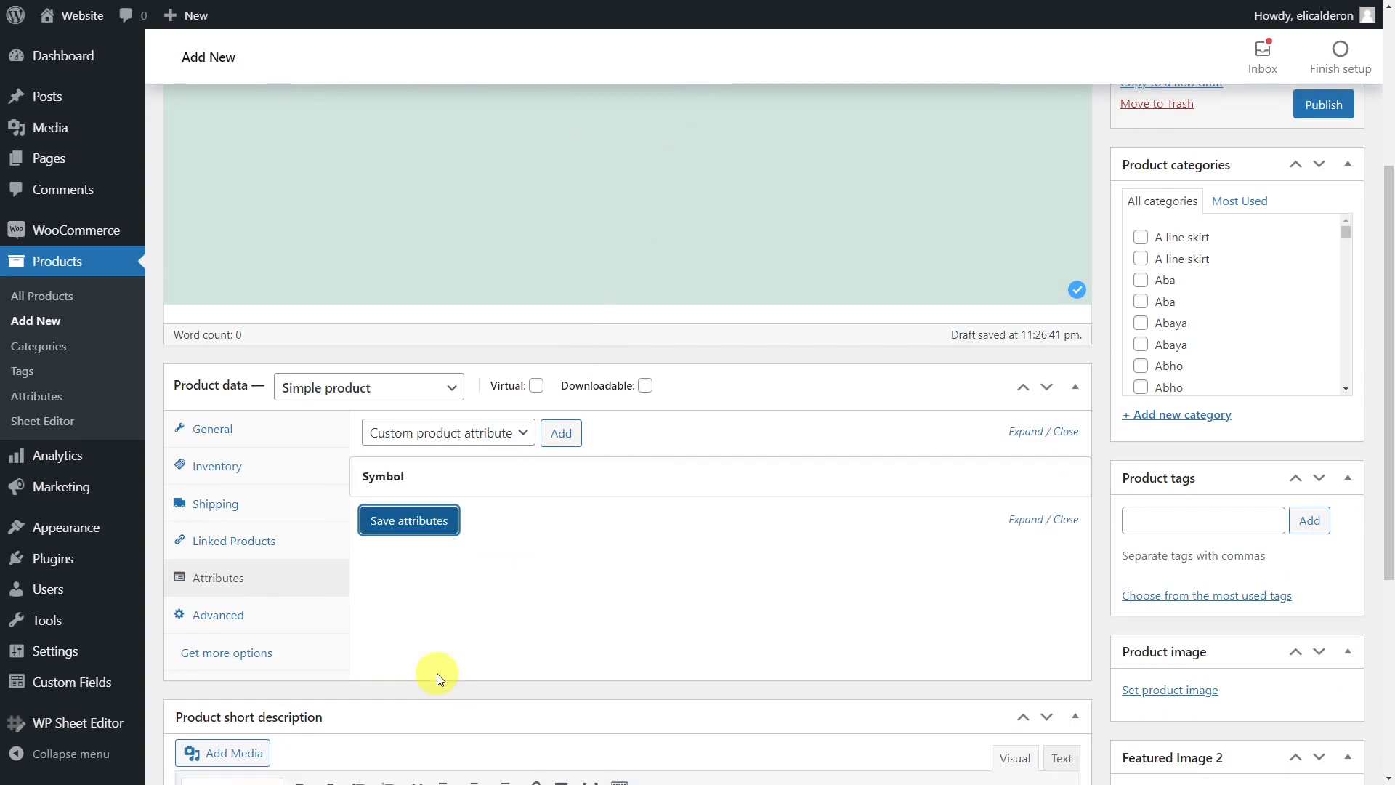
pyautogui.click(1323, 105)
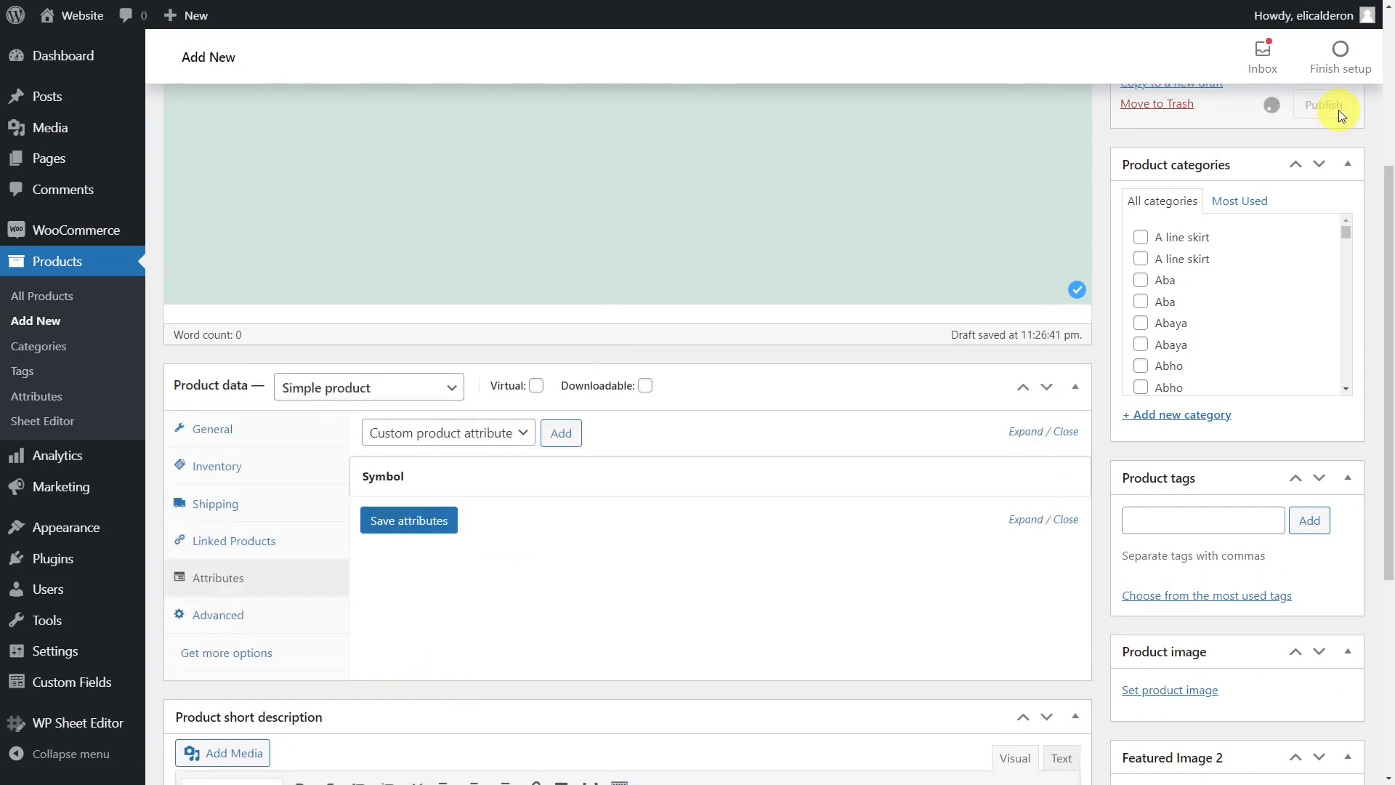
pyautogui.click(1325, 105)
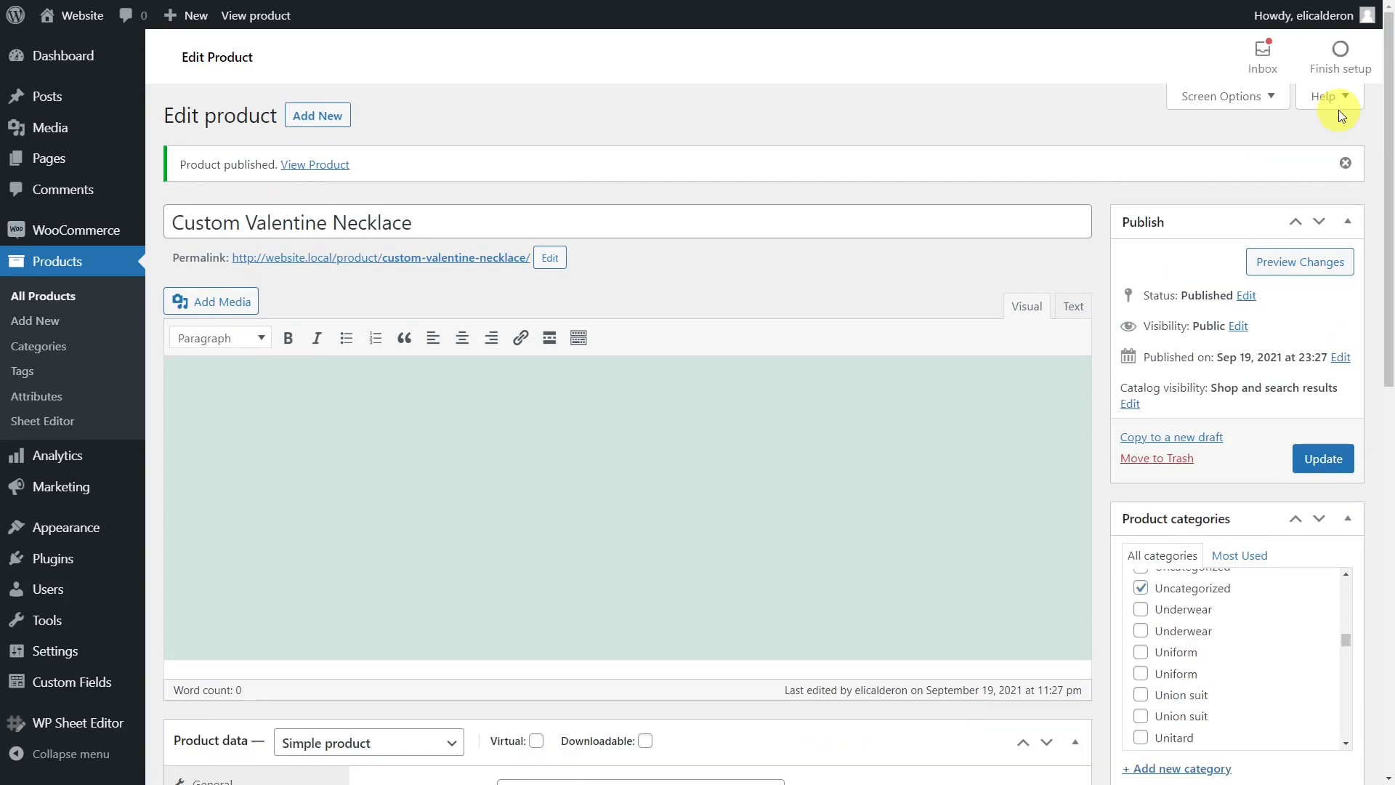
pyautogui.moveTo(1142, 236)
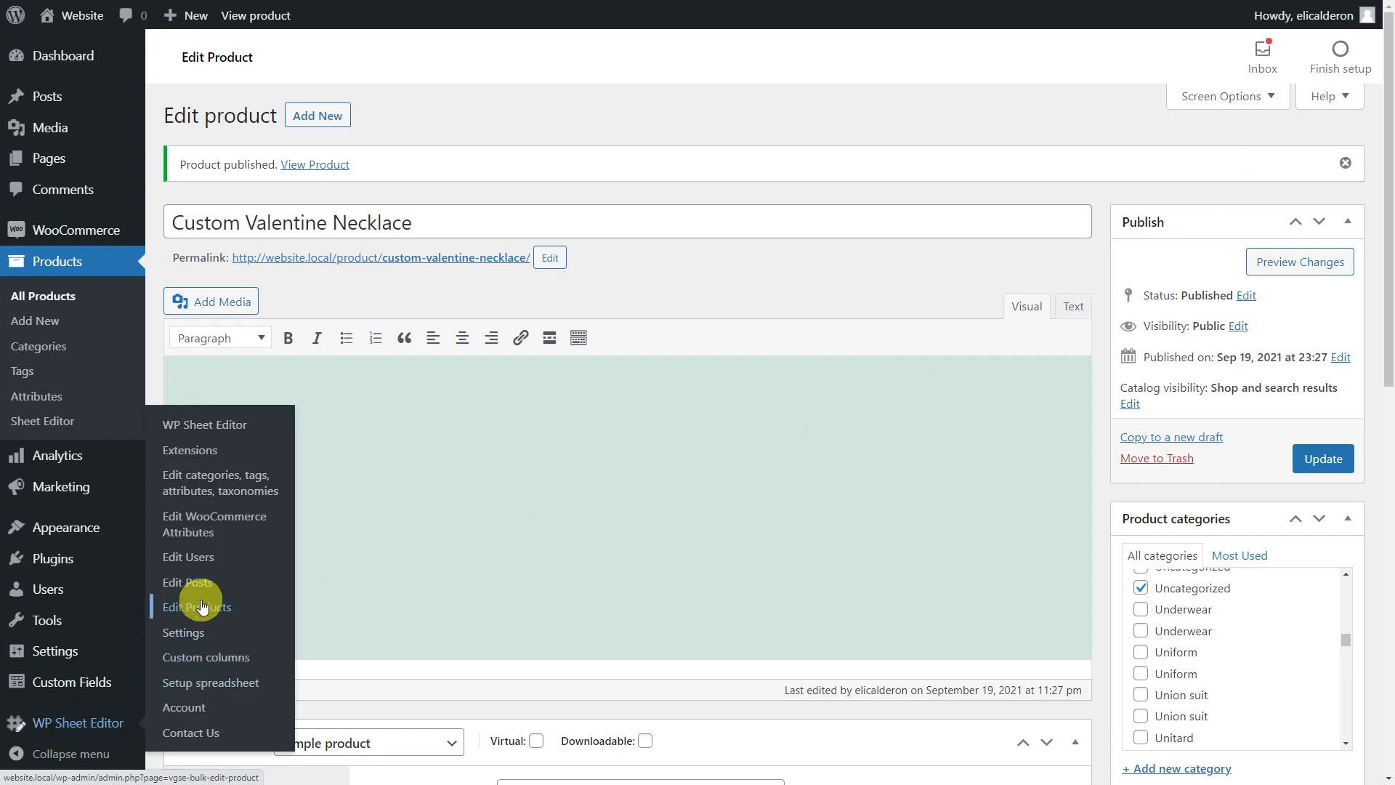
# - Go to WP Sheet Editor's Edit Products spreadsheet, with the necklace listed first
pyautogui.click(197, 607)
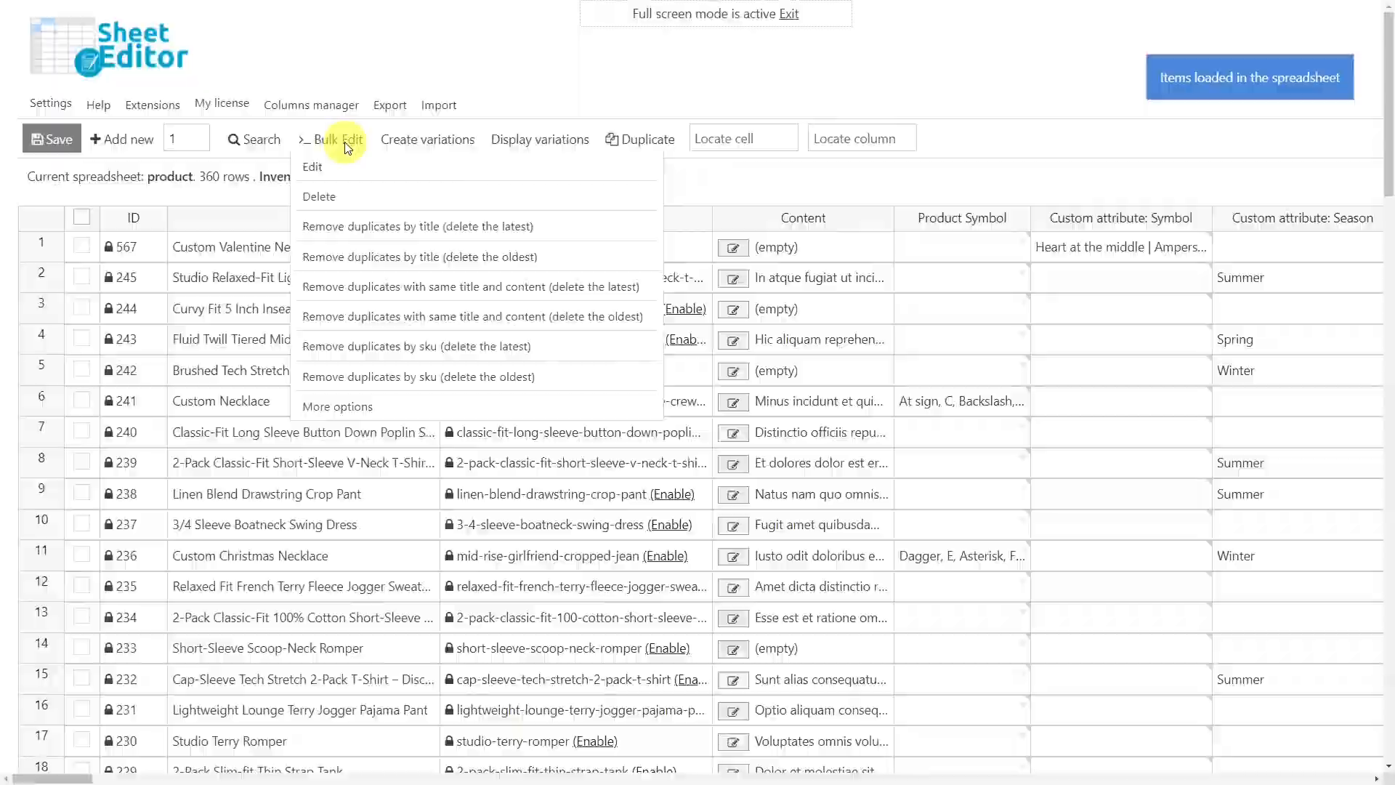
# - Start a bulk edit over all rows on 'Custom attribute: Symbol' using Copy from other columns
pyautogui.click(311, 167)
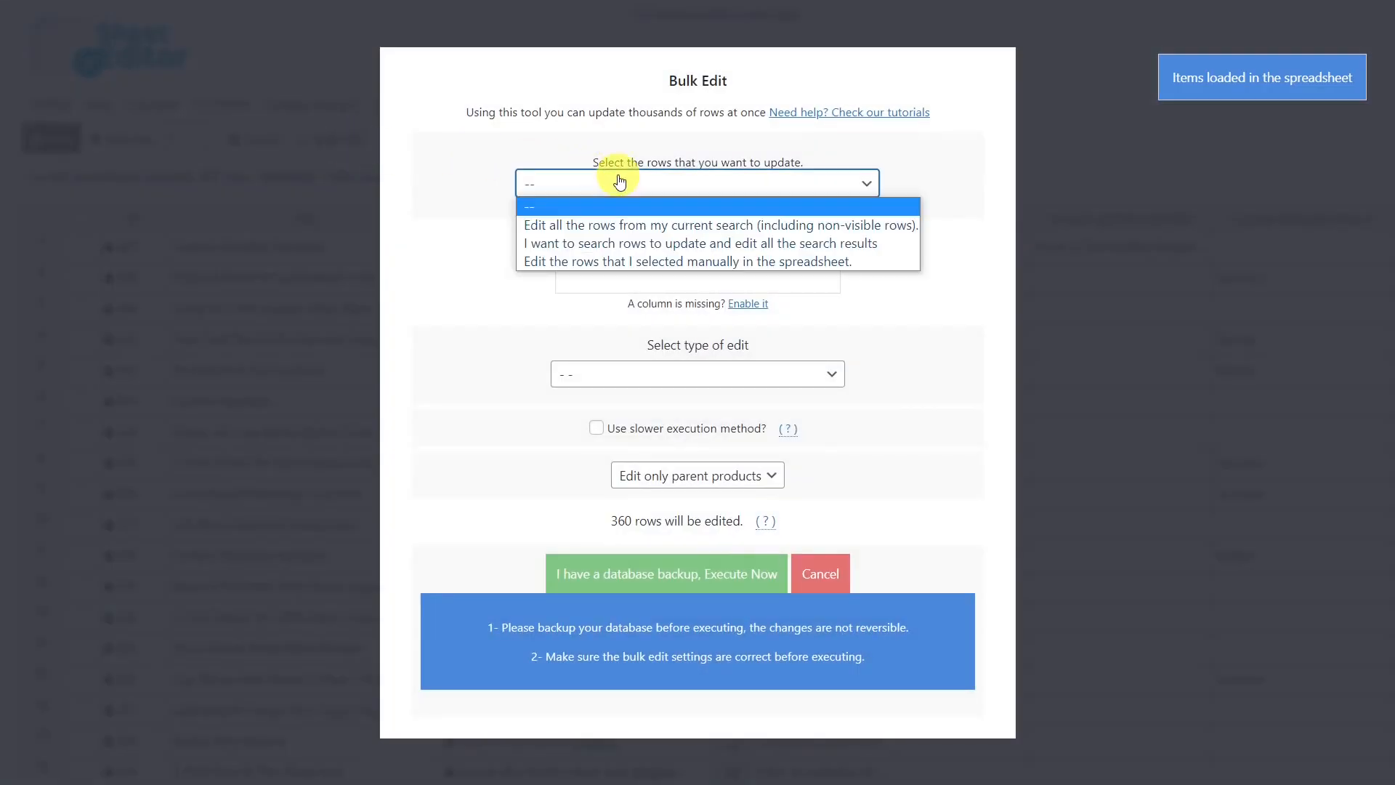
pyautogui.click(721, 223)
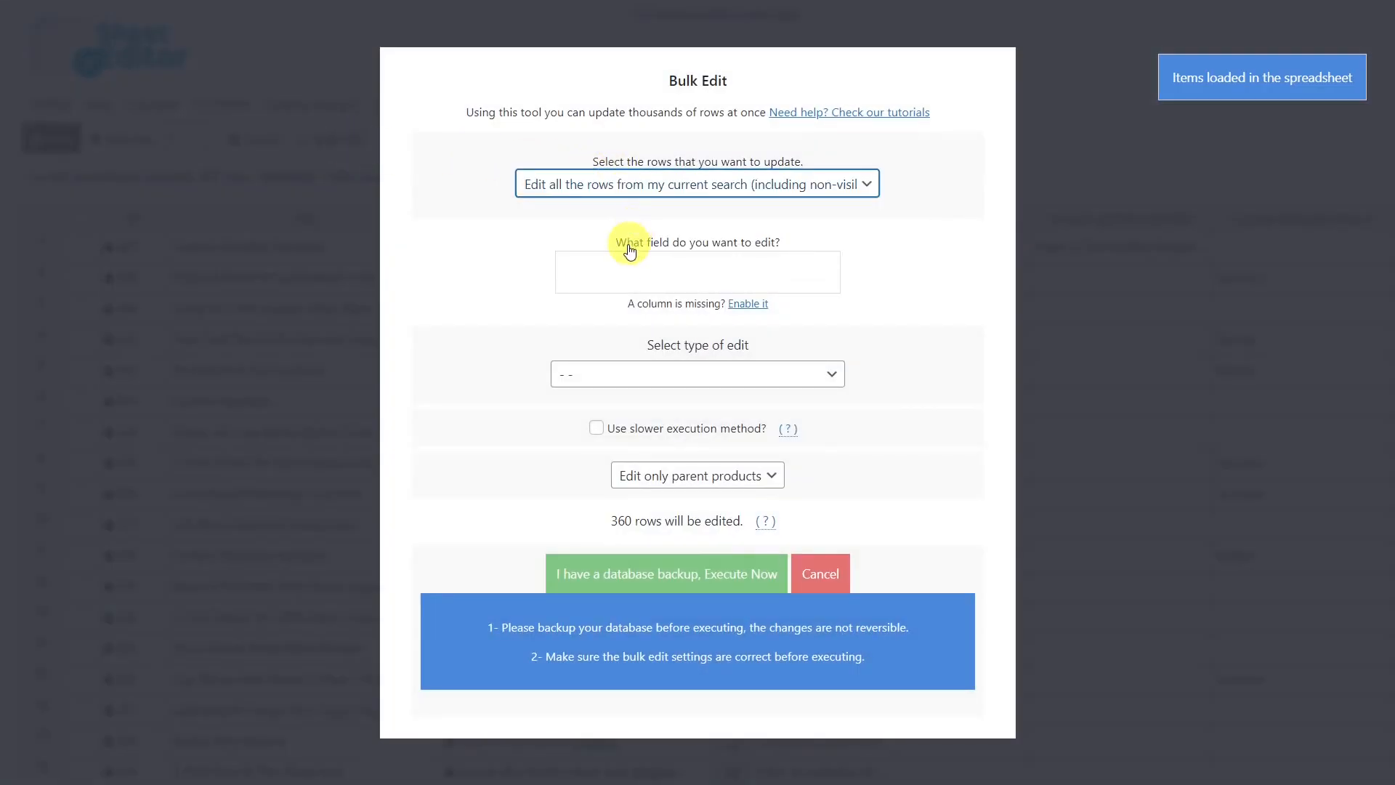
pyautogui.write('sy')
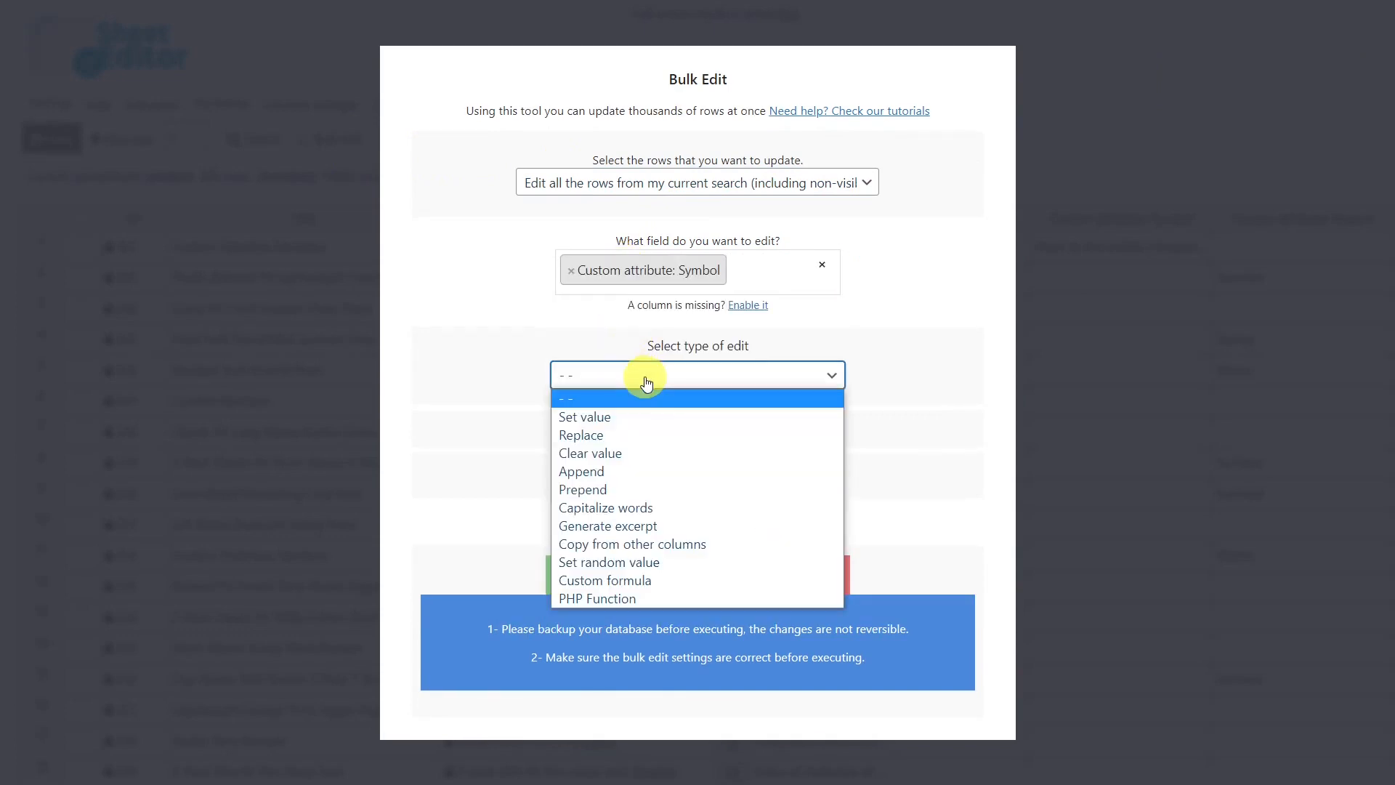
pyautogui.click(632, 544)
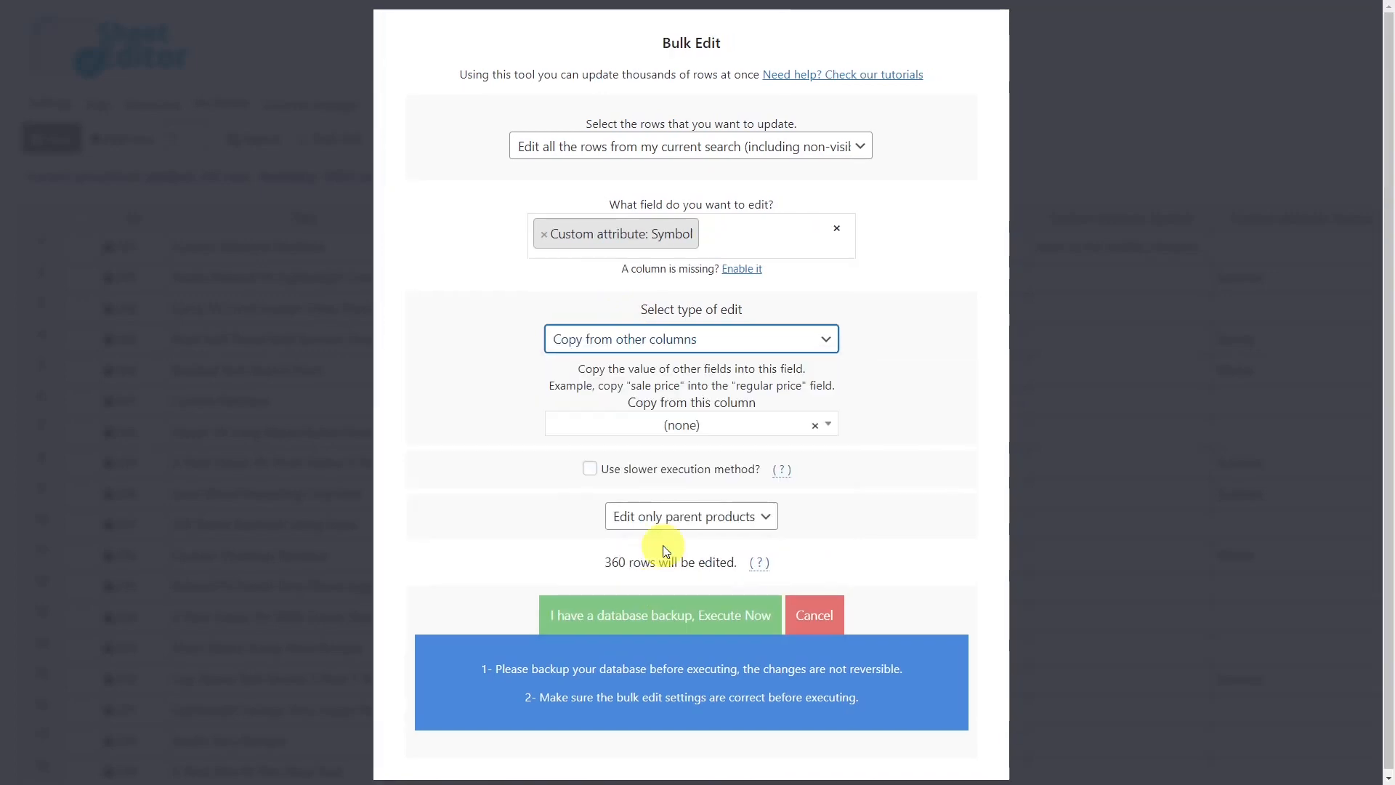
# - Use Product Symbol as the source and run it, updating 4 products
pyautogui.click(692, 425)
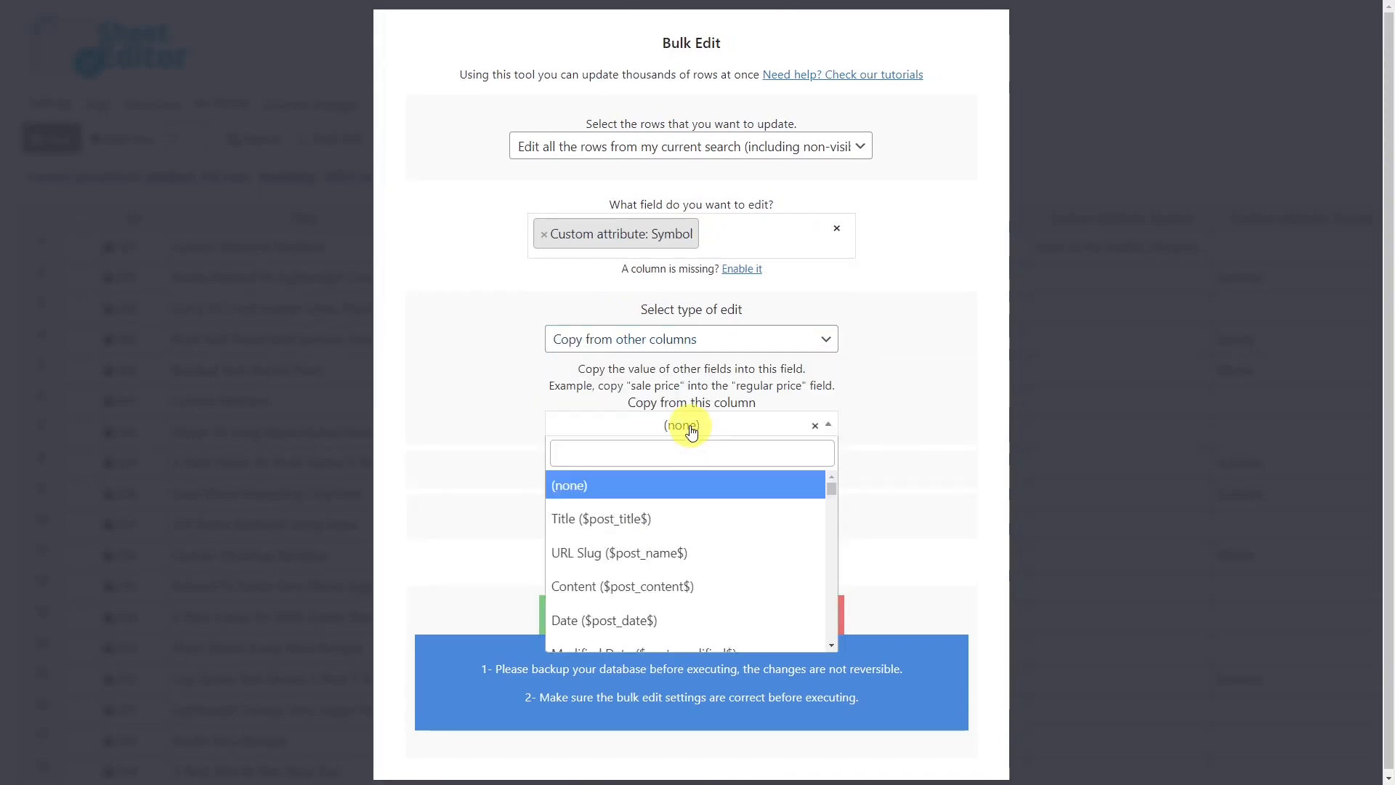
pyautogui.write('sym')
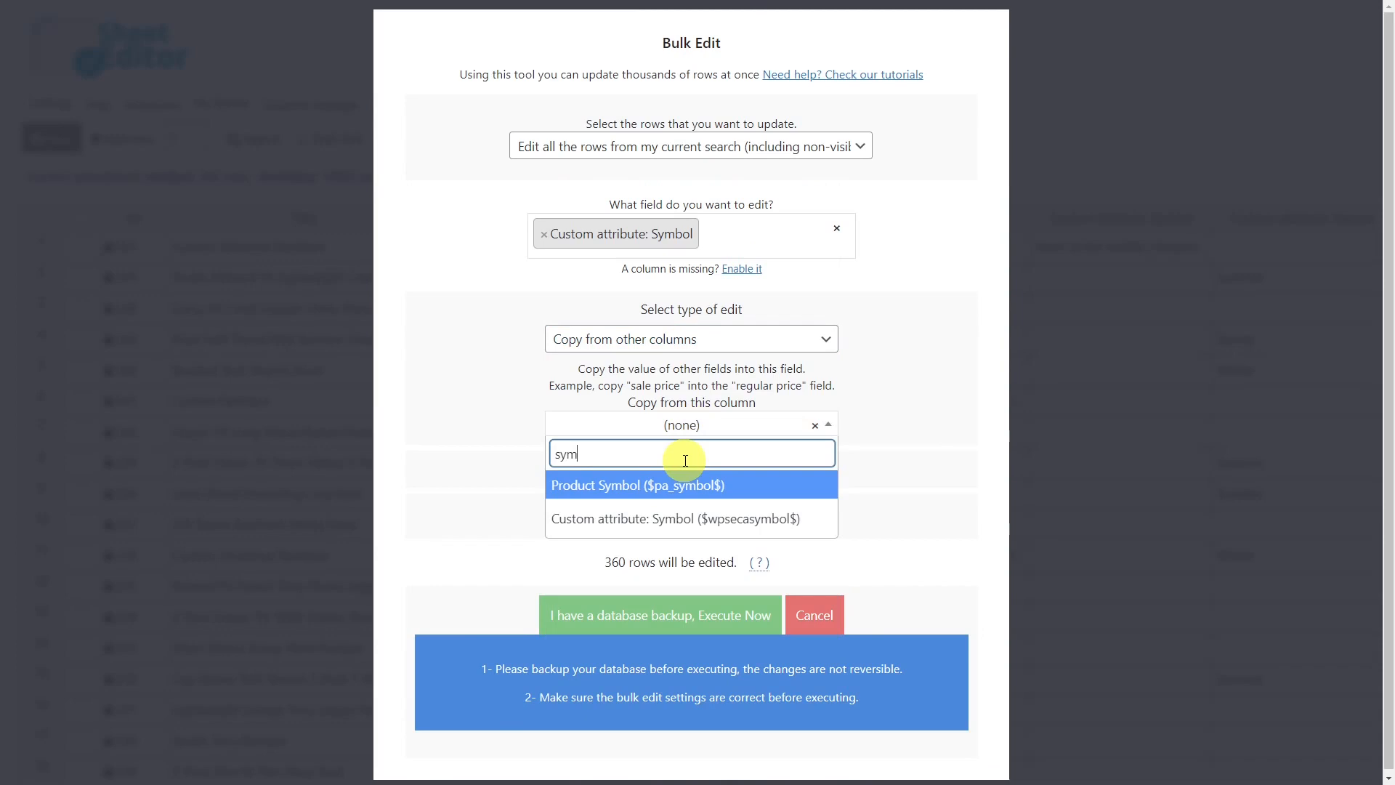
pyautogui.click(636, 485)
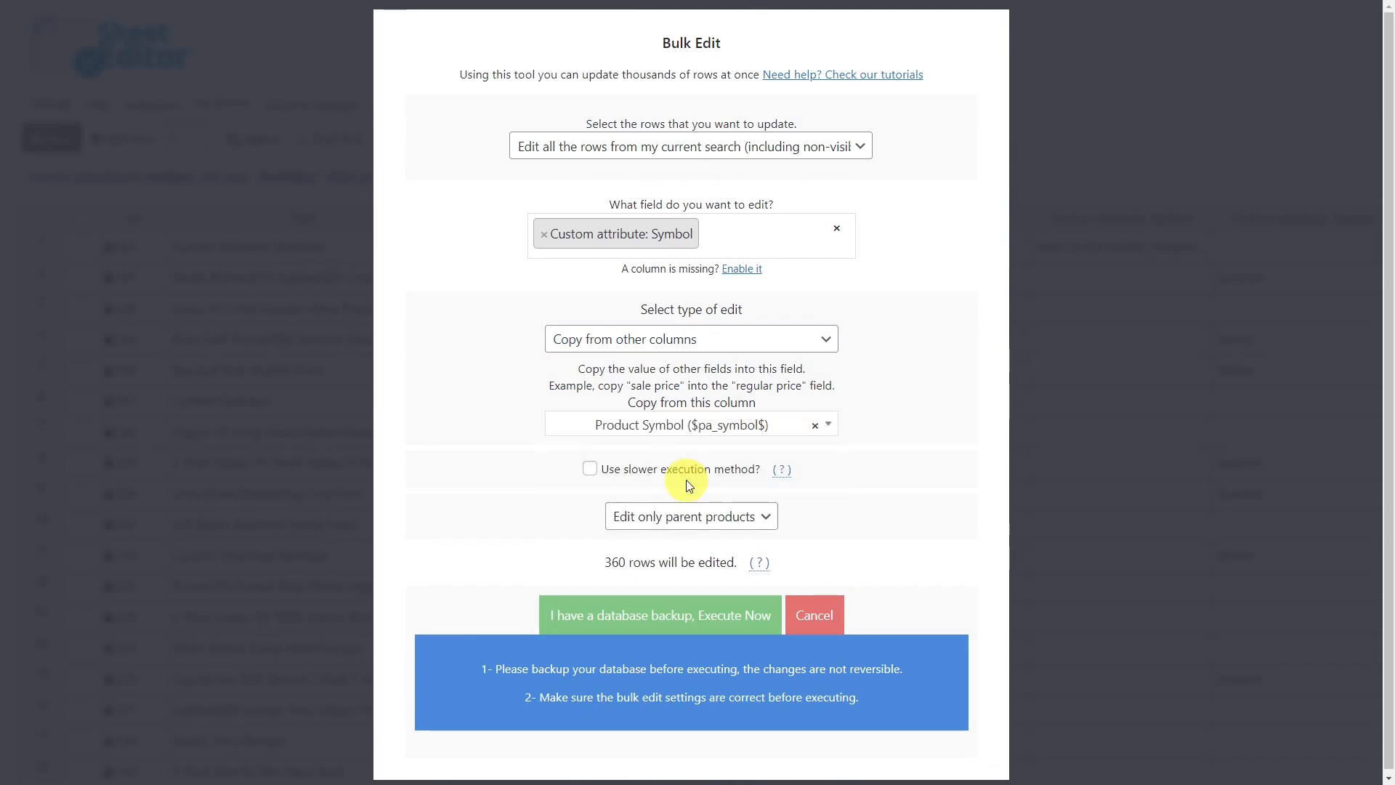
pyautogui.click(660, 615)
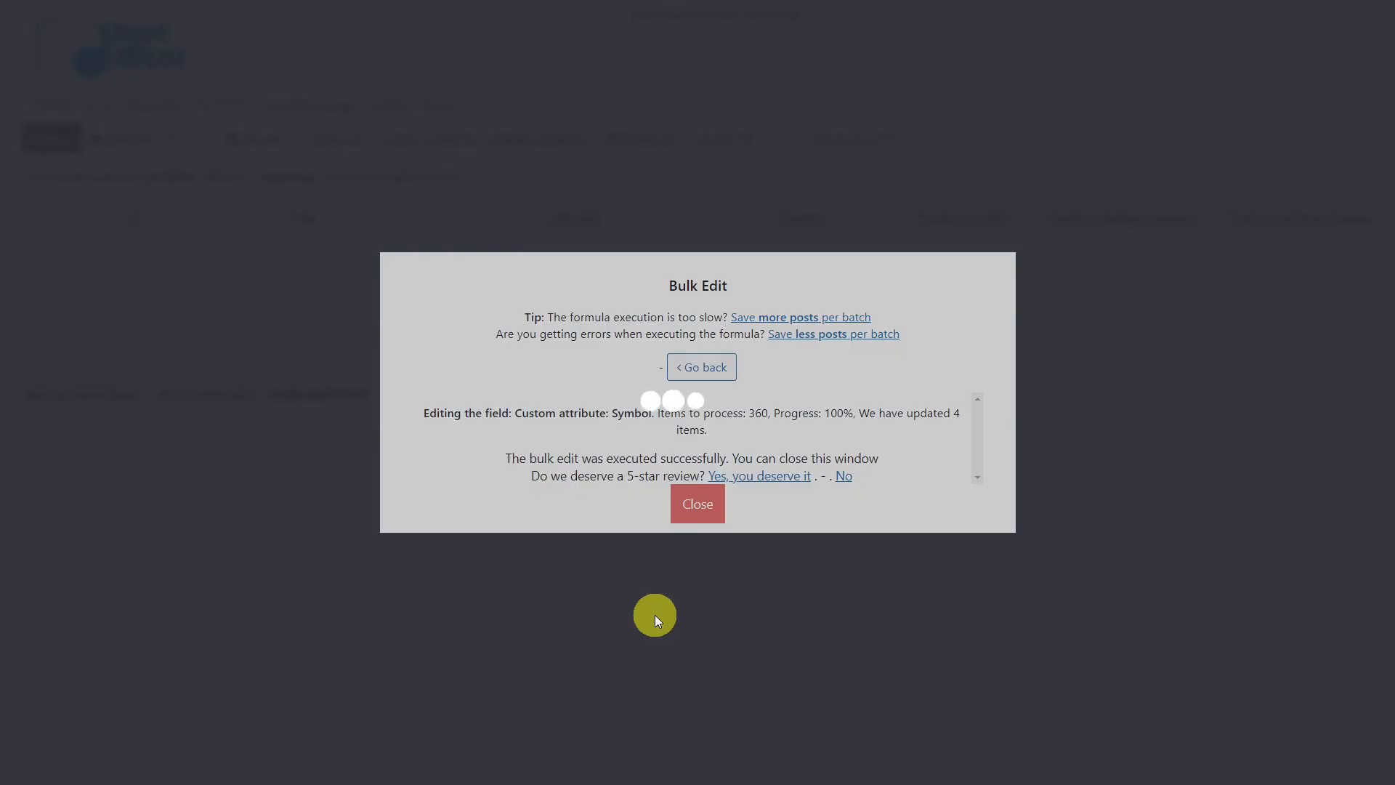
pyautogui.click(697, 503)
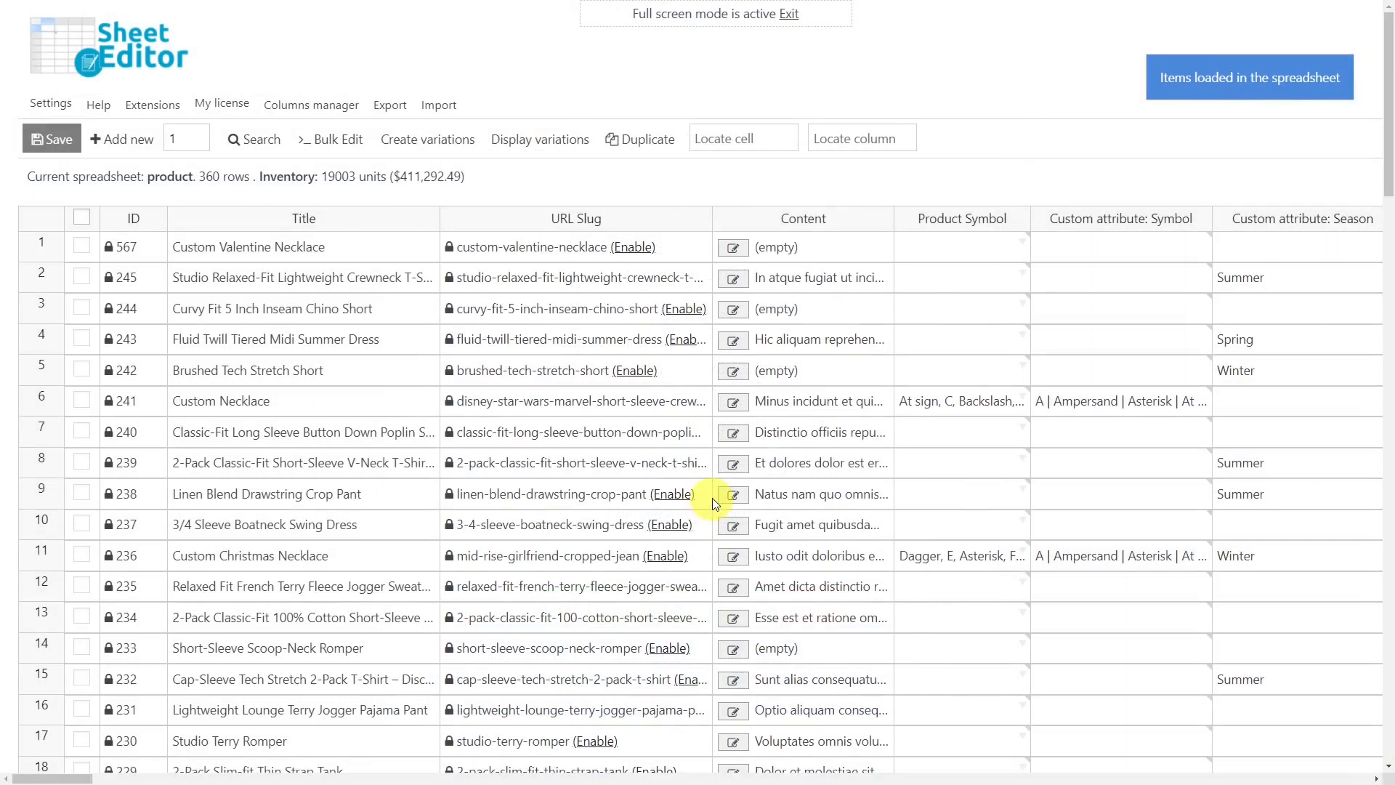
pyautogui.moveTo(1119, 198)
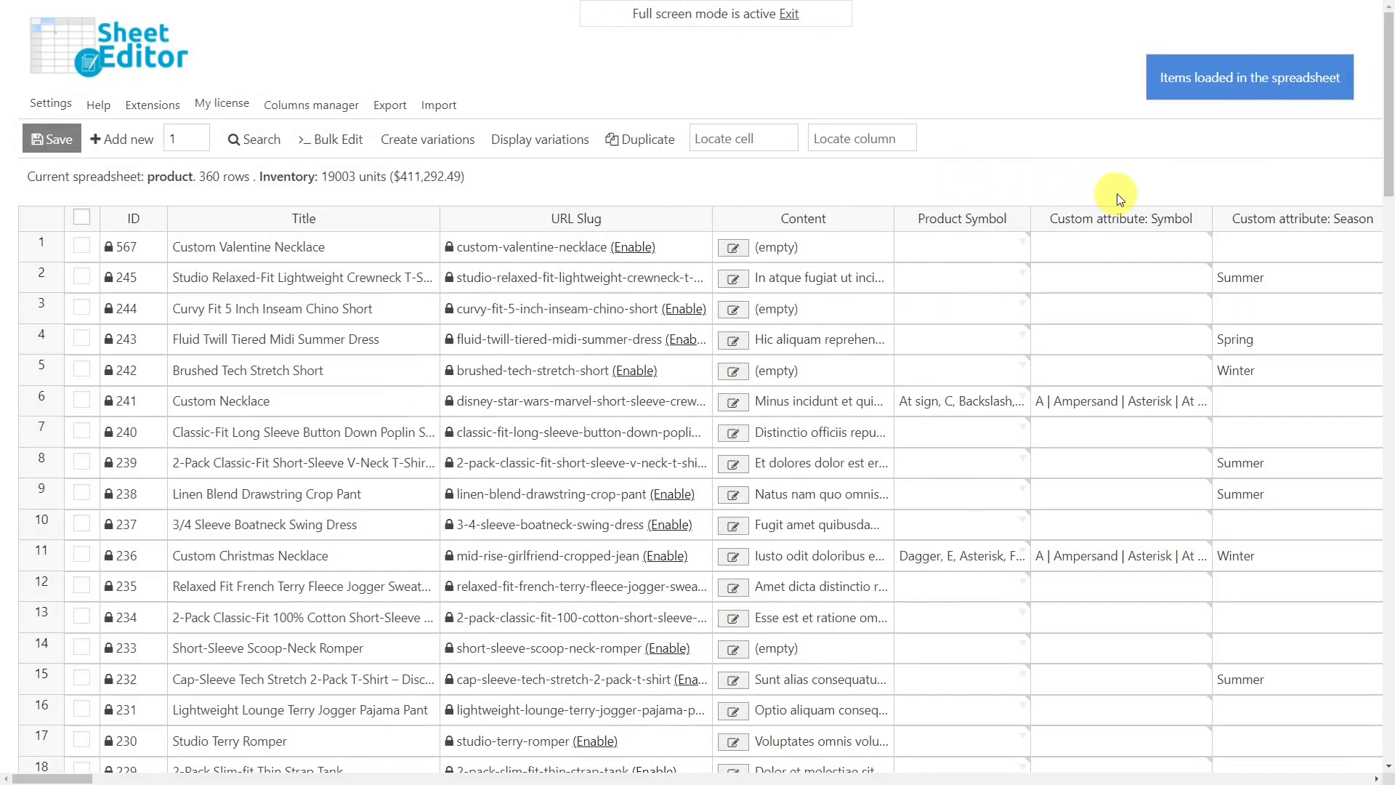